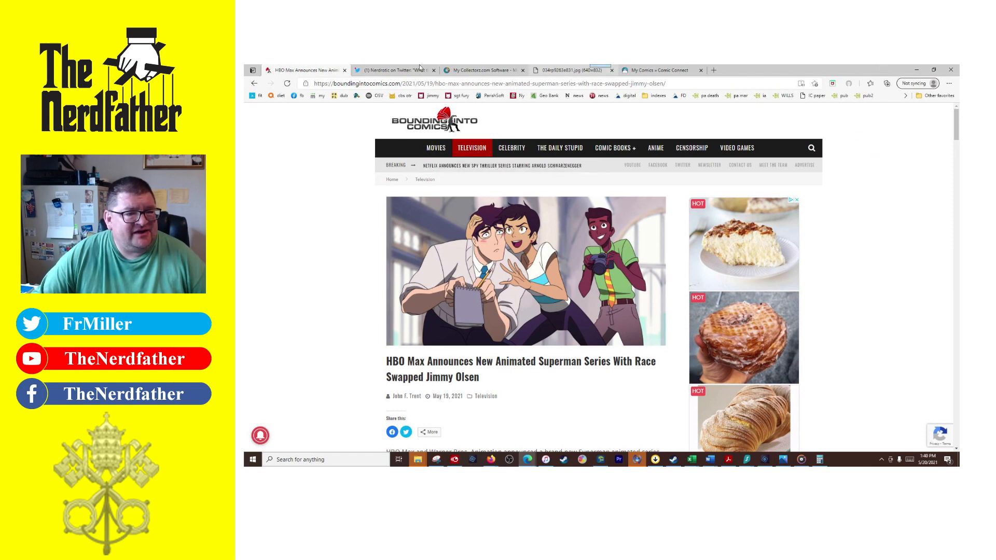
Look at the tweet reacting to the show, then return to the Superman series article
left_click(394, 70)
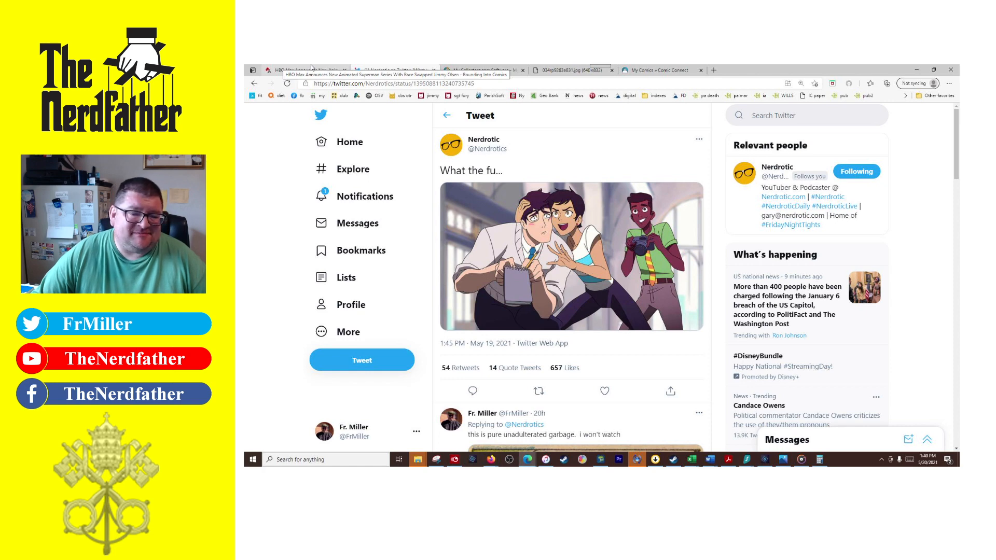
left_click(303, 70)
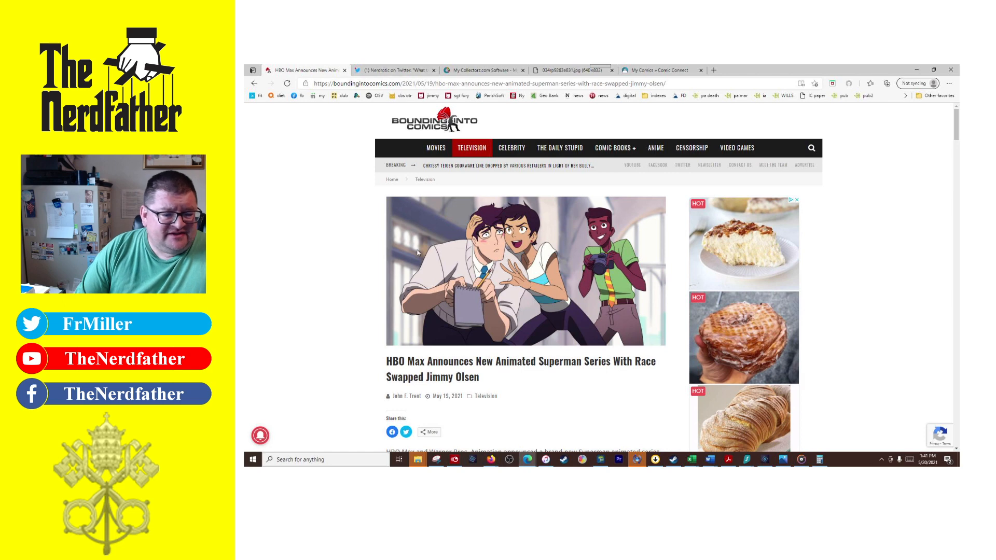
scroll("down", 3)
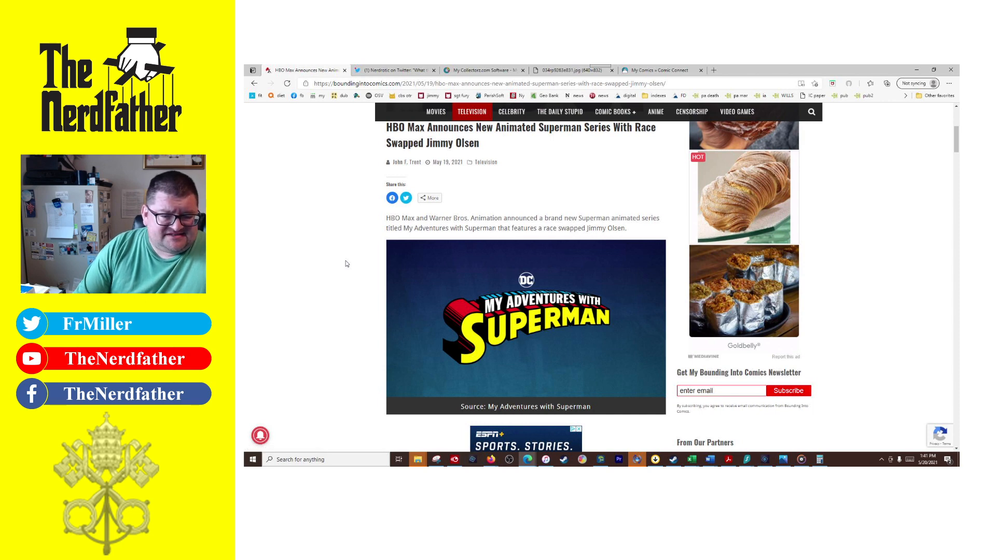
scroll("down", 3)
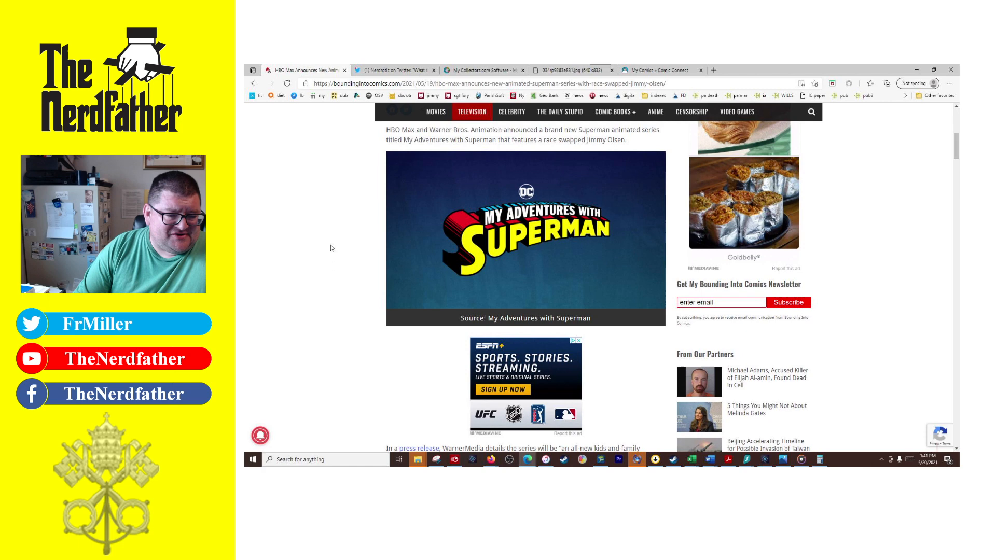
scroll("down", 3)
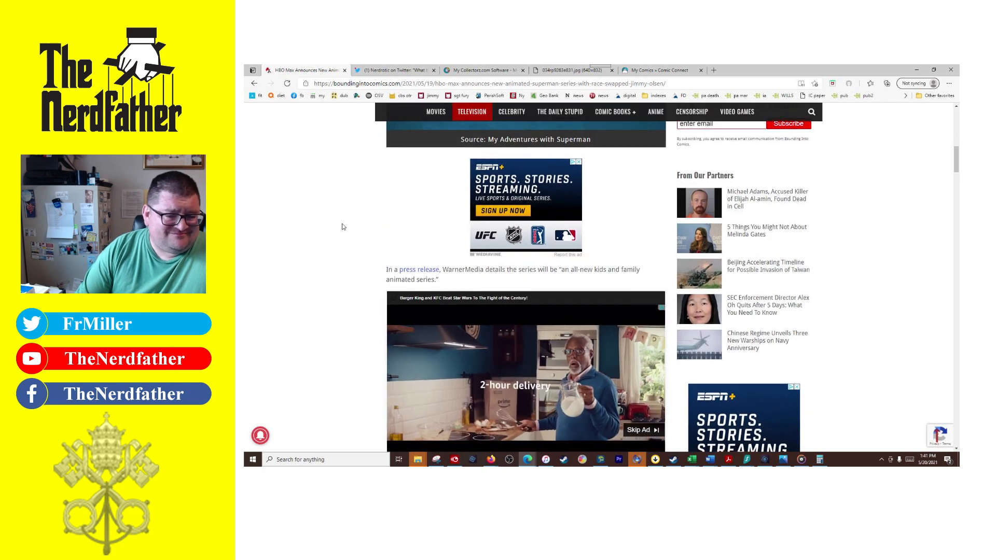
scroll("down", 3)
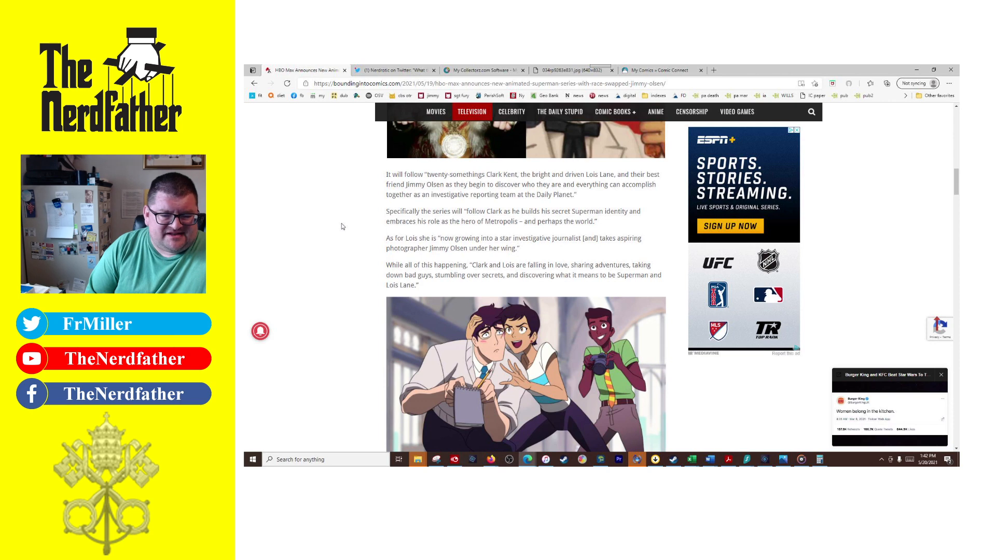
Scroll further down through the Superman series article
scroll("down", 3)
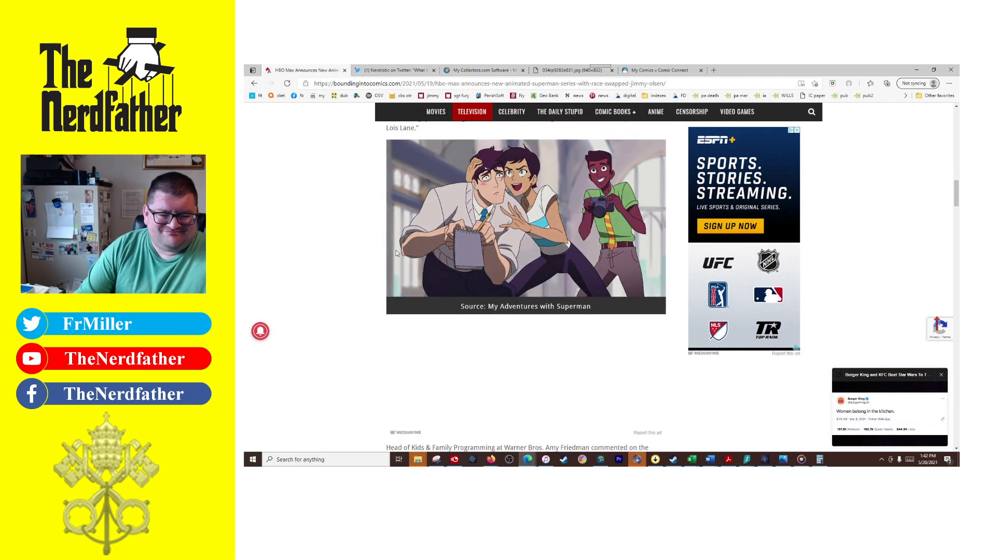
scroll("down", 3)
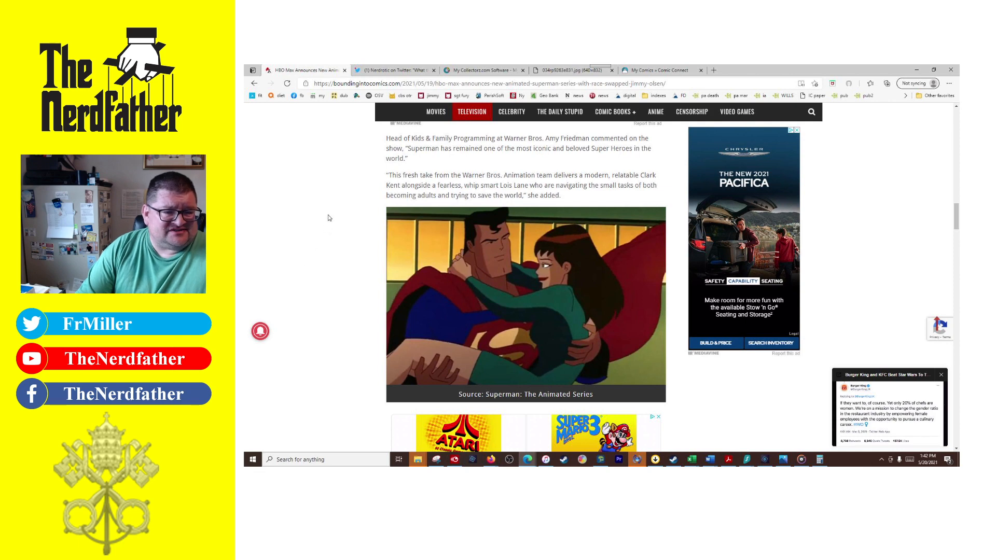
scroll("down", 3)
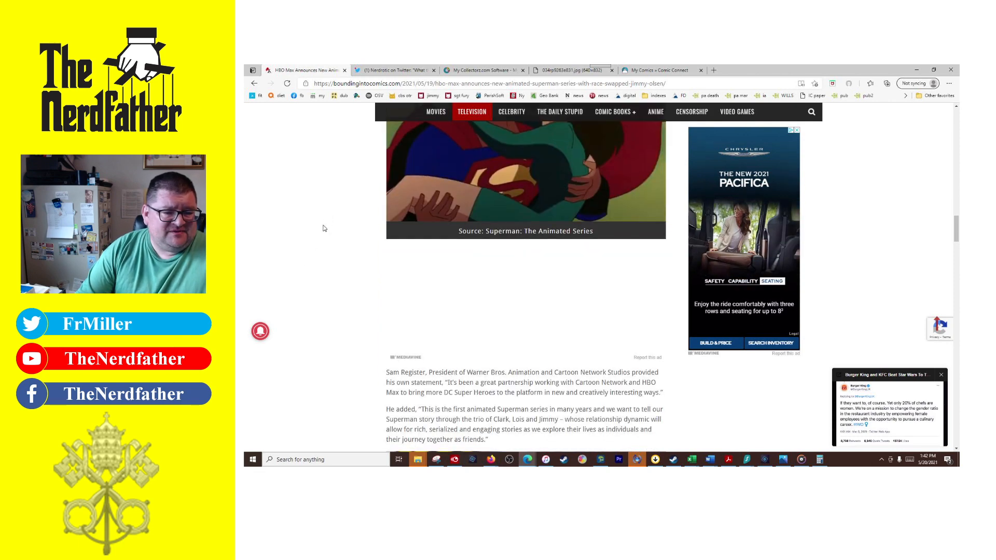
scroll("down", 3)
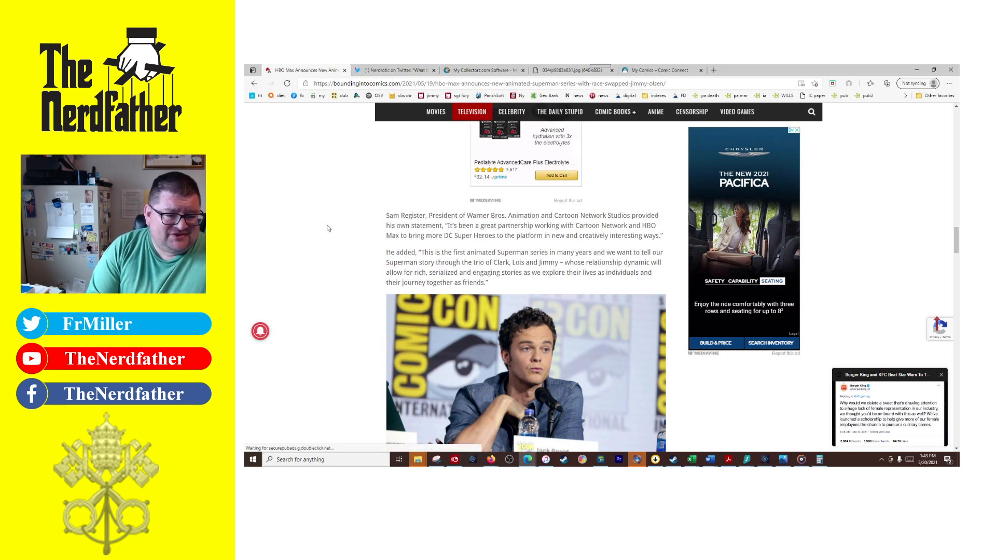
scroll("down", 3)
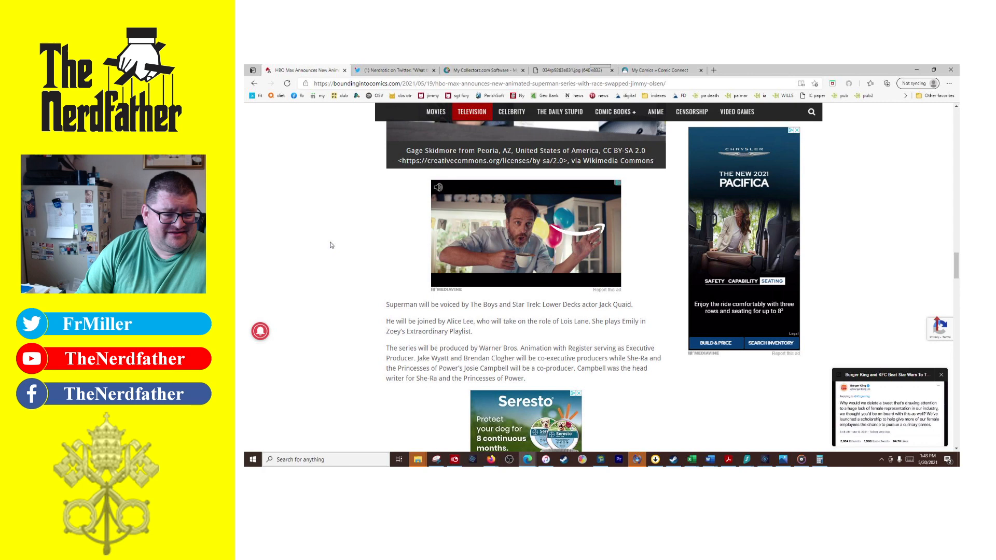
scroll("down", 3)
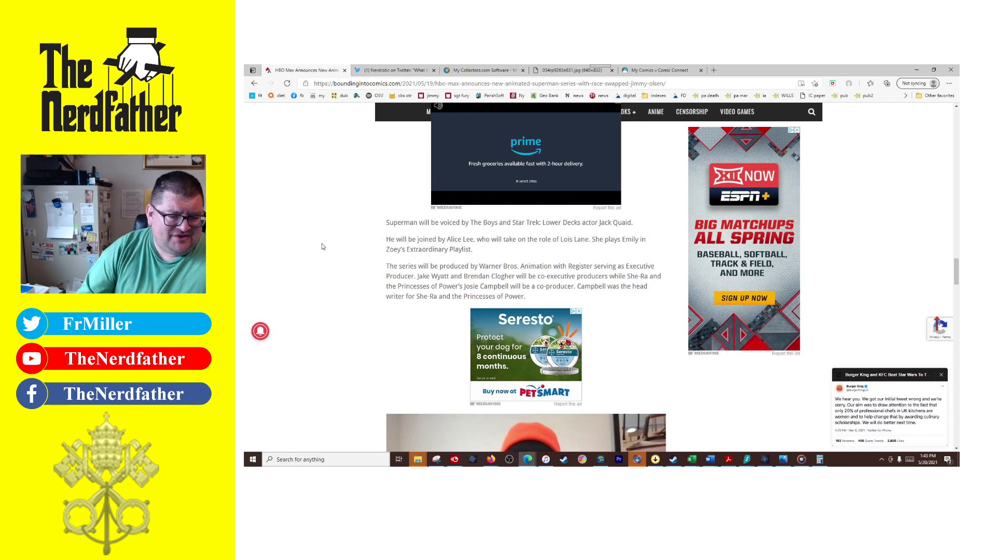
scroll("down", 3)
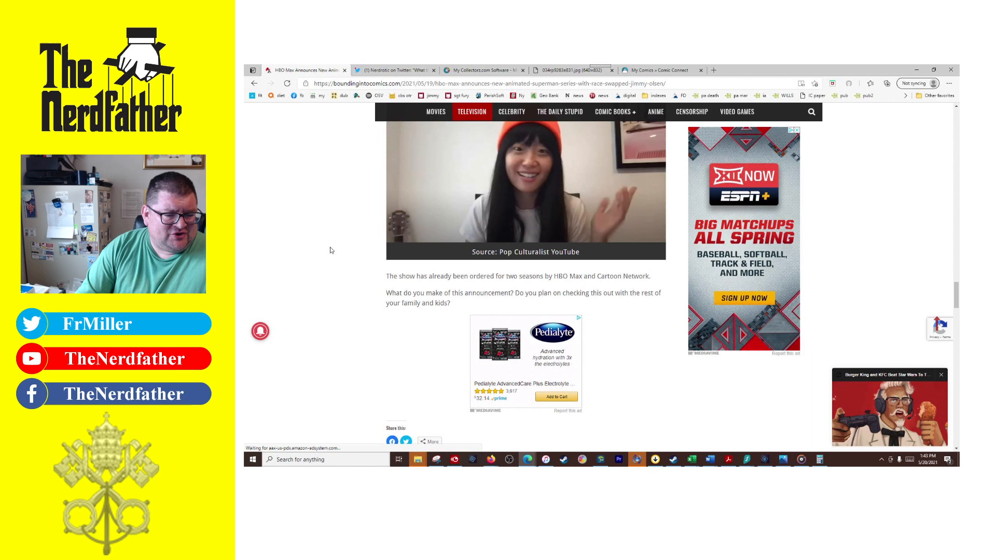
scroll("down", 3)
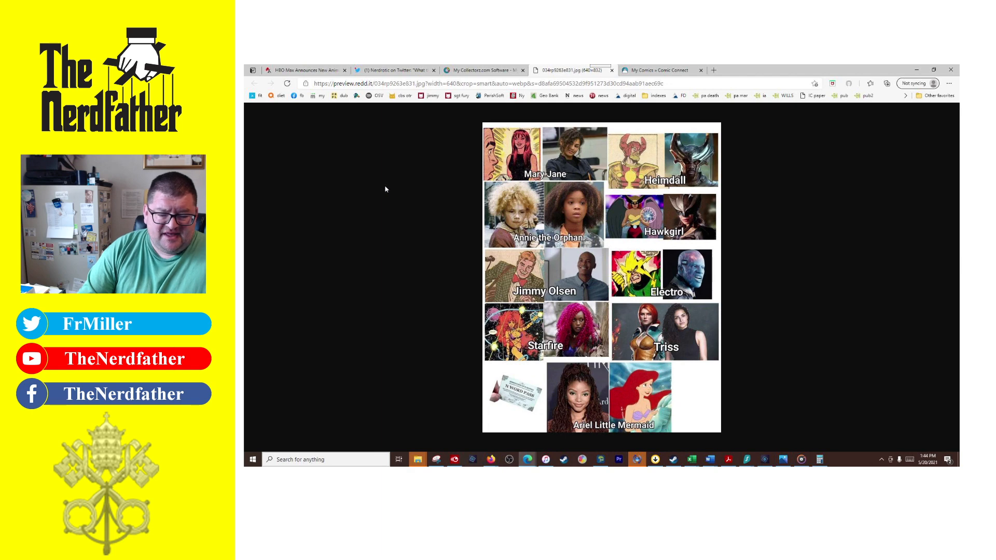
mouse_move(773, 359)
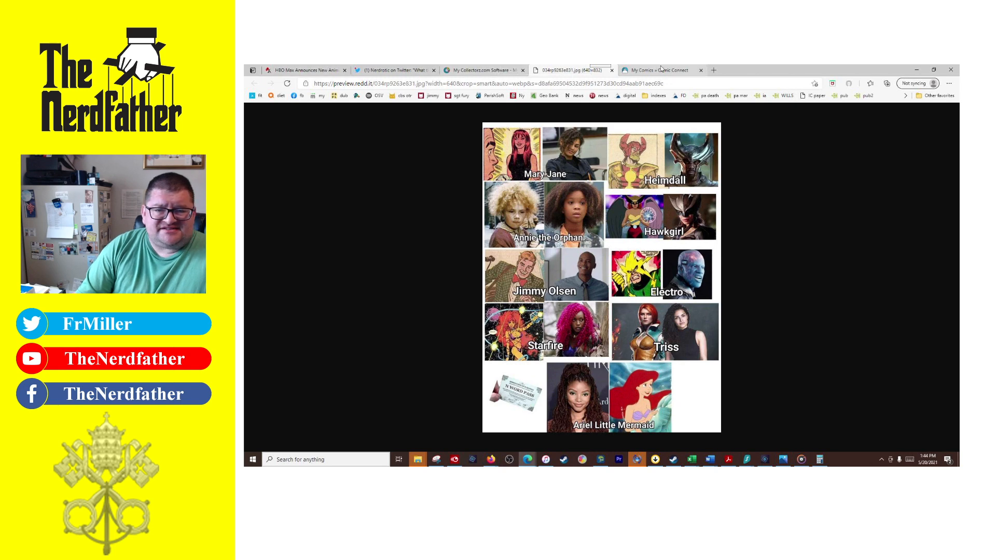
Switch to the My Comics collection and scroll the S list to Superboy, Vol. 1
left_click(661, 70)
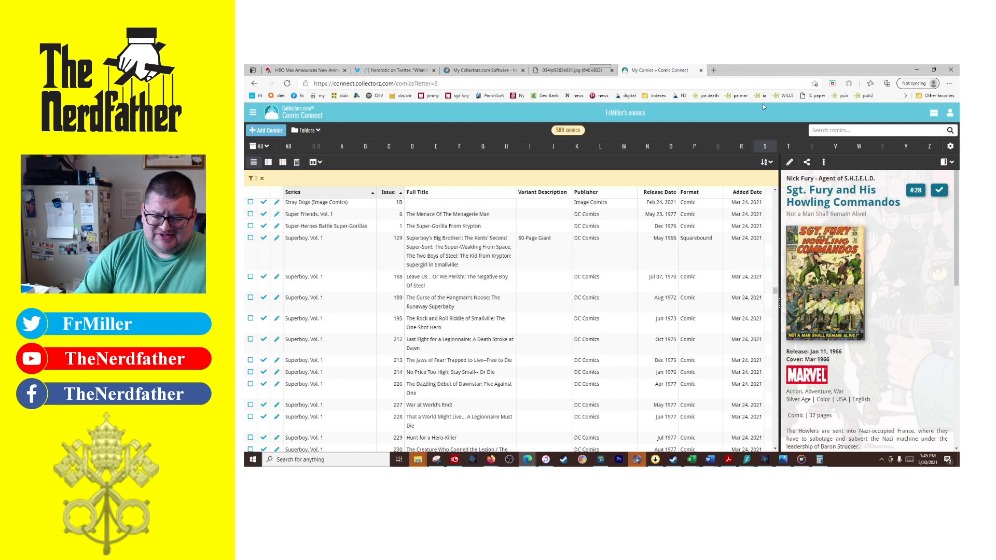
scroll("down", 3)
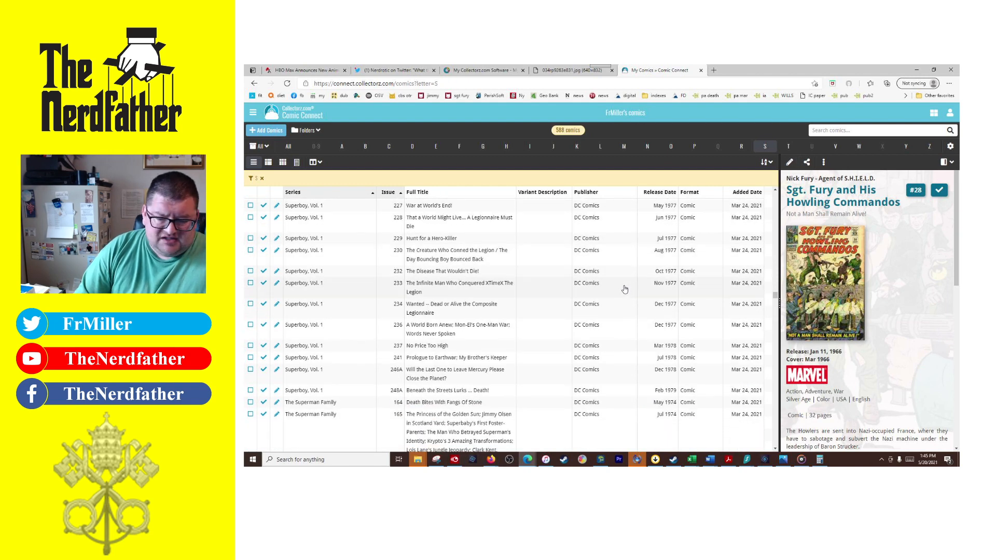
mouse_move(667, 394)
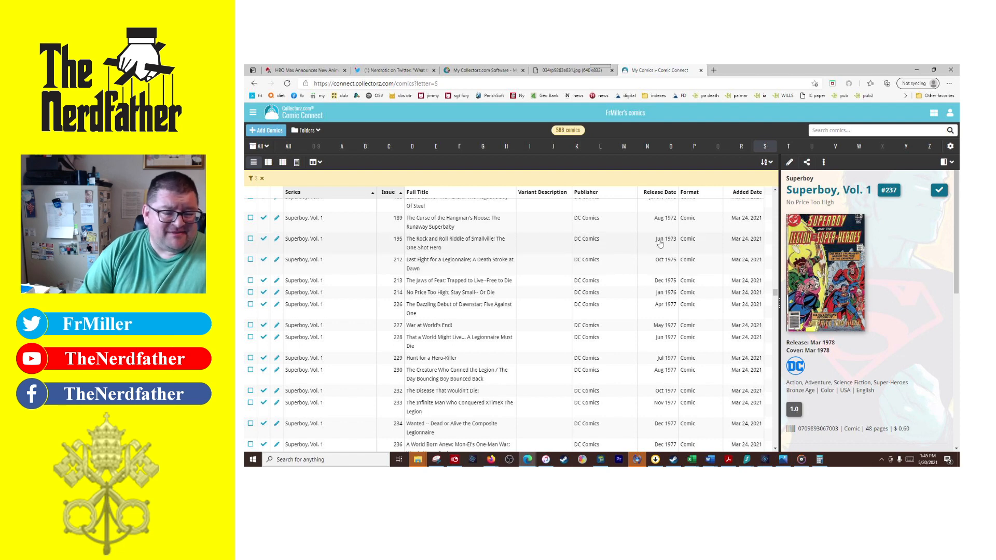
Preview Superboy #195 and The Superman Family #164, #182 and #180
left_click(455, 243)
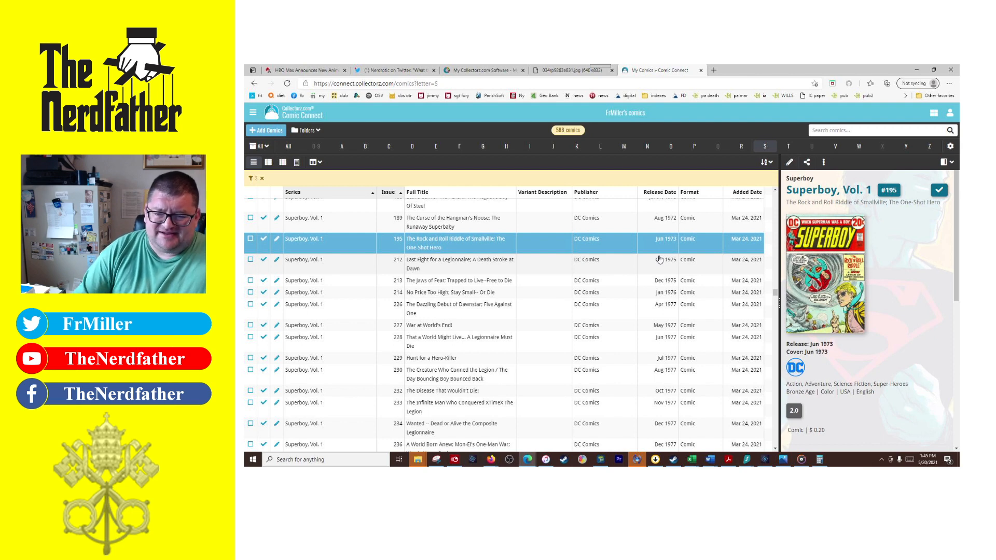
scroll("down", 3)
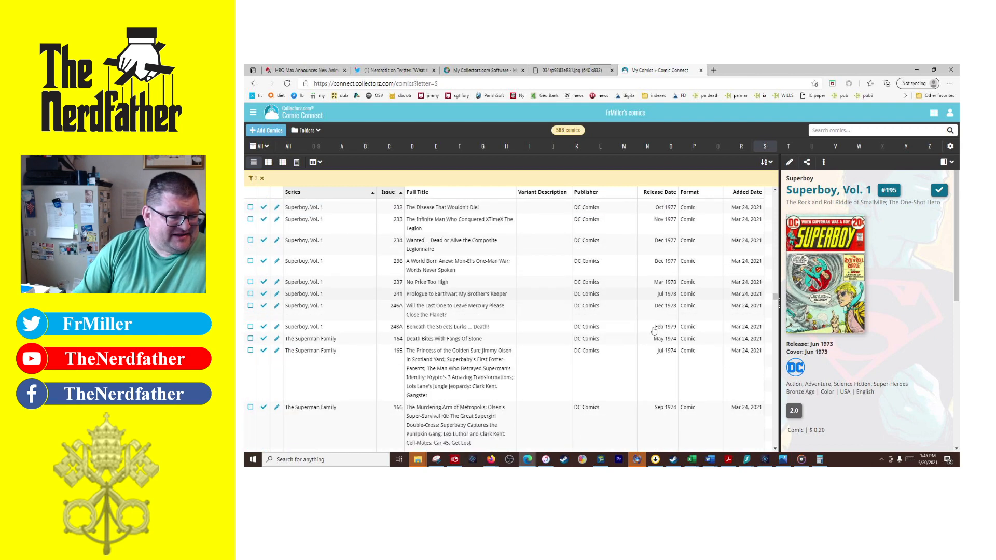
scroll("down", 3)
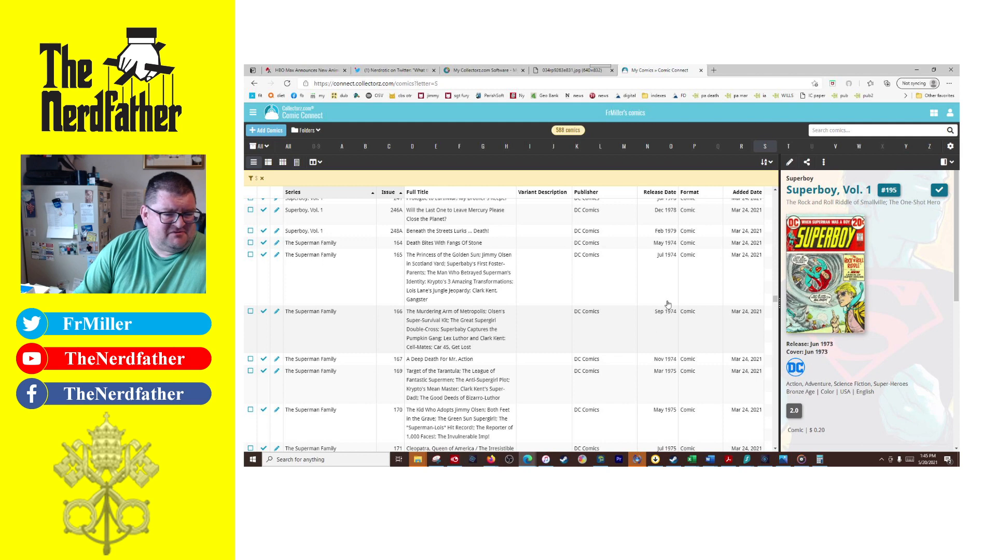
left_click(445, 243)
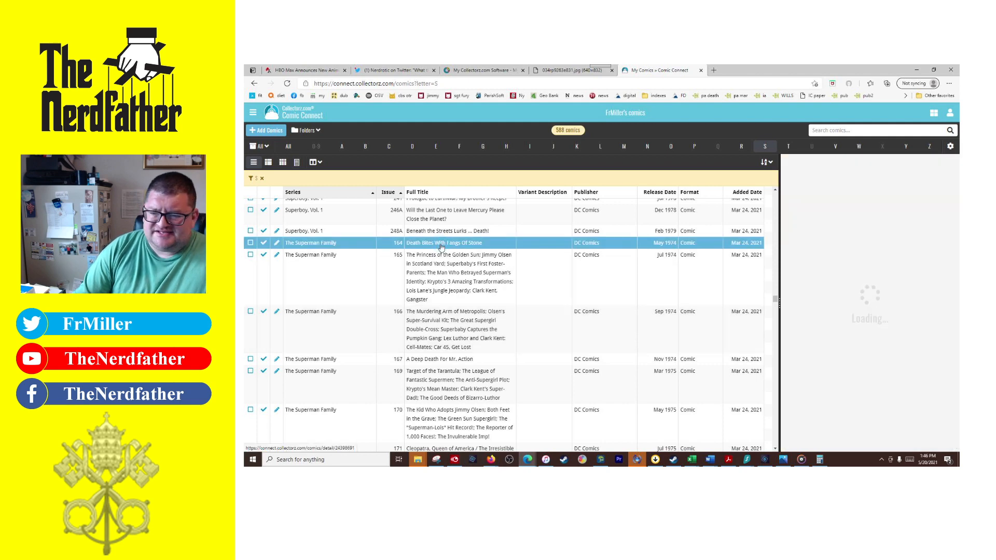
left_click(445, 243)
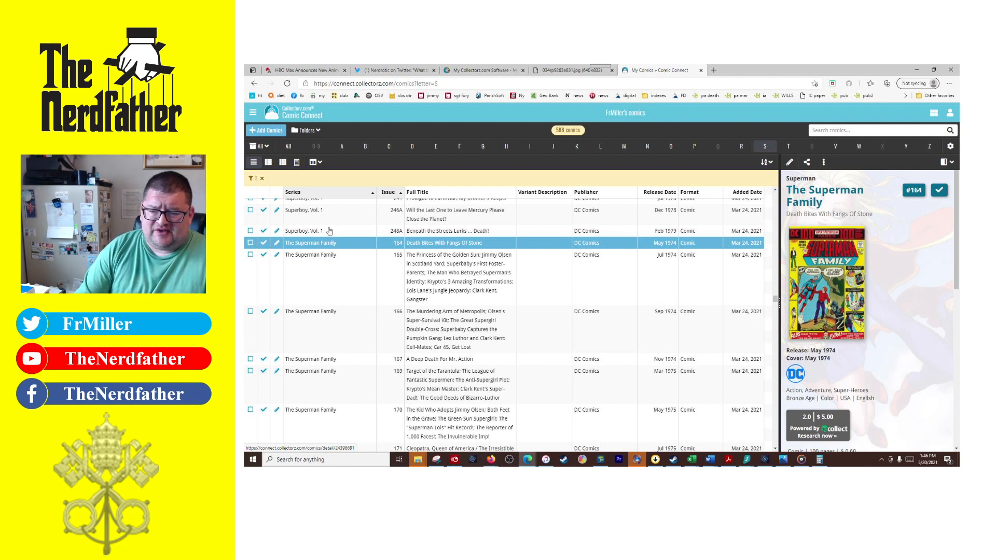
scroll("down", 3)
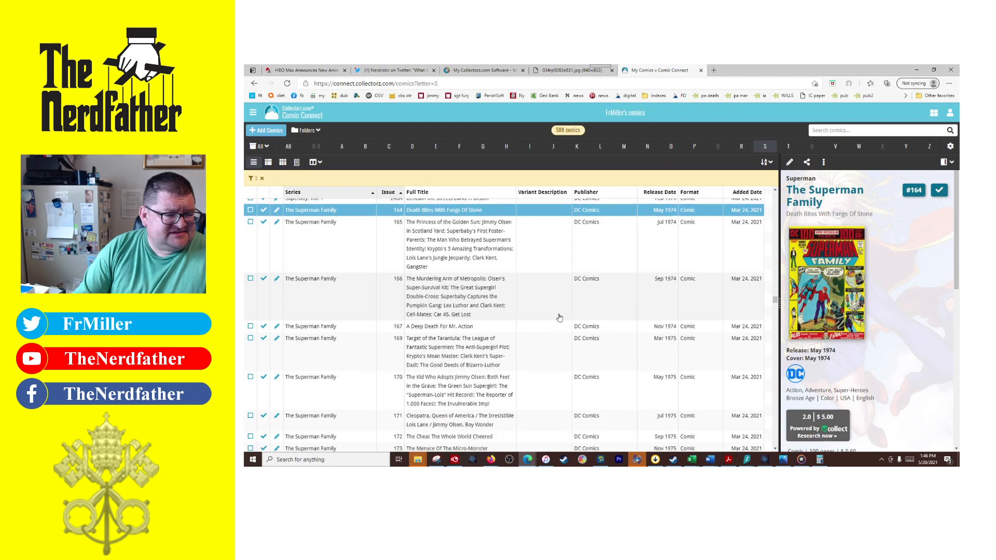
scroll("down", 3)
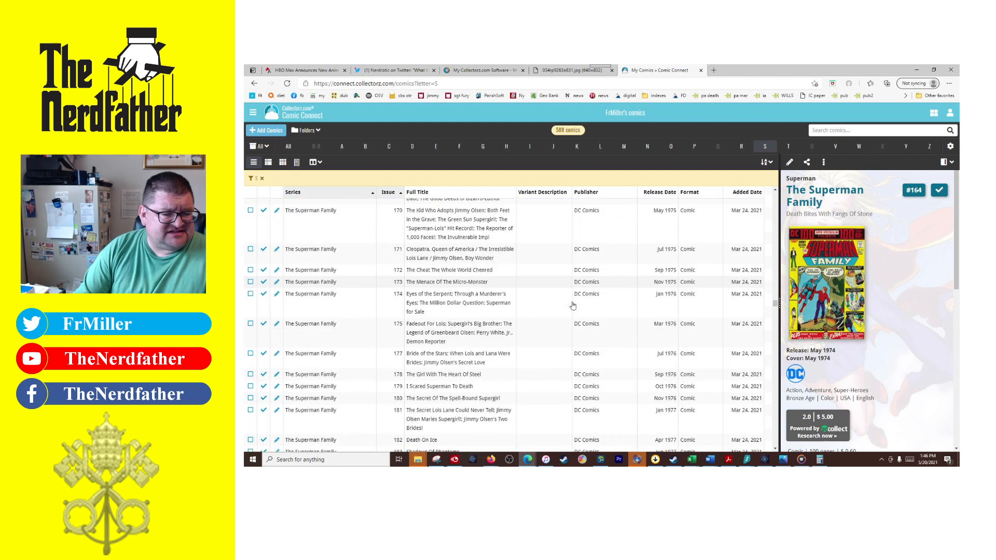
scroll("down", 3)
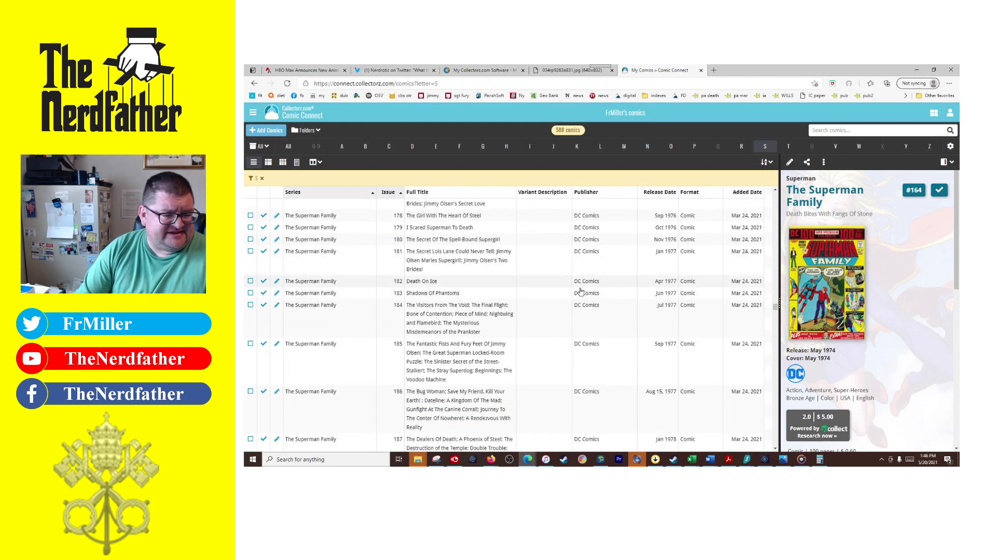
left_click(421, 281)
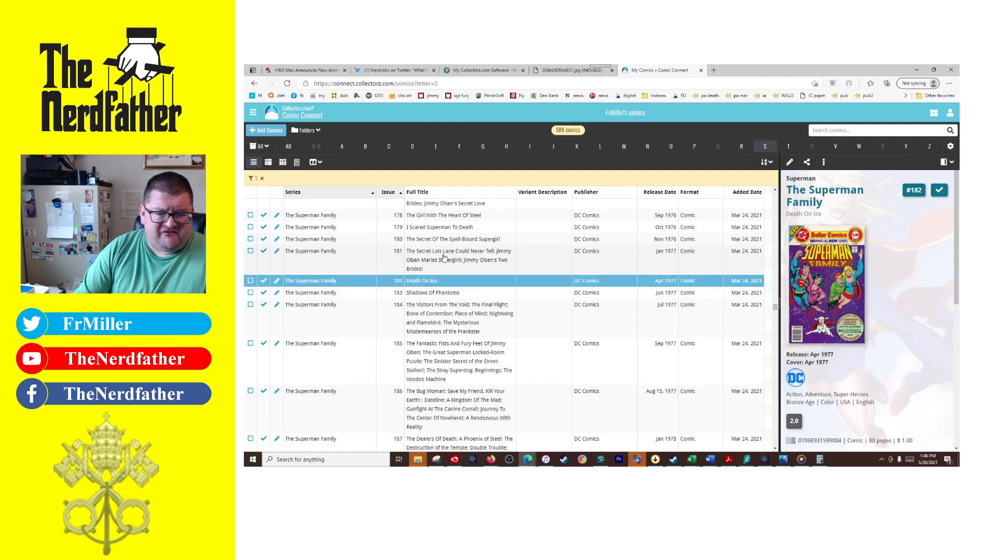
left_click(455, 239)
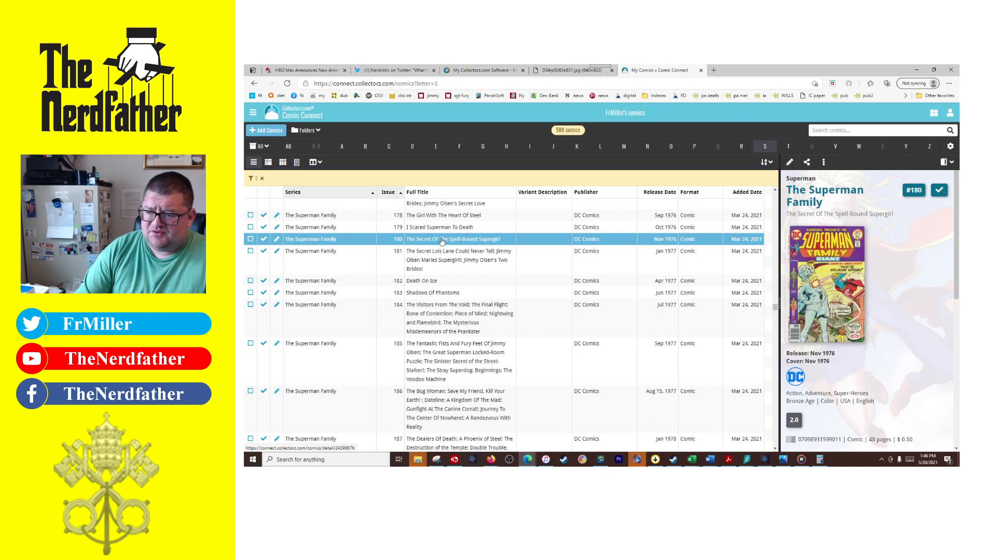
Preview The Superman Family #196, #208 and #210
scroll("down", 3)
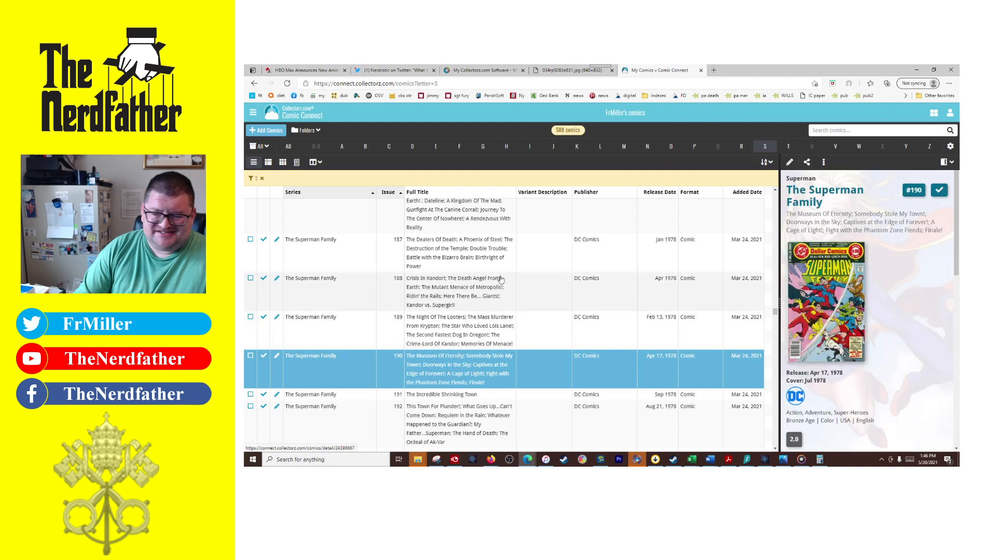
scroll("down", 3)
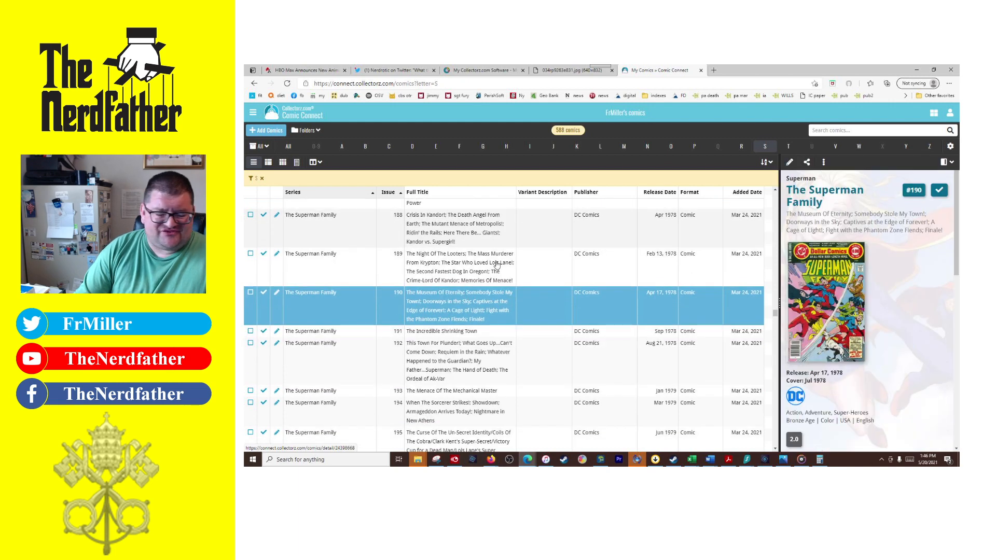
scroll("down", 3)
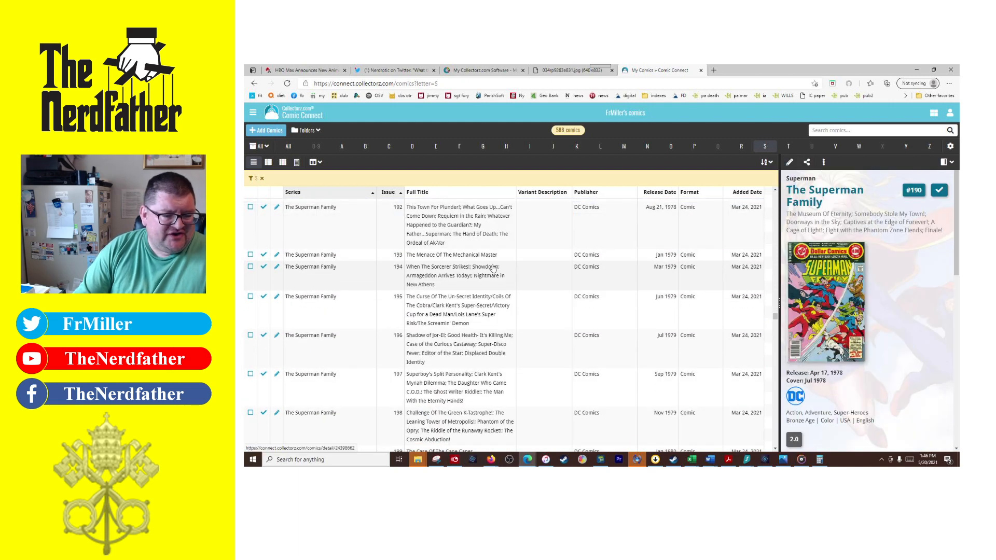
left_click(457, 309)
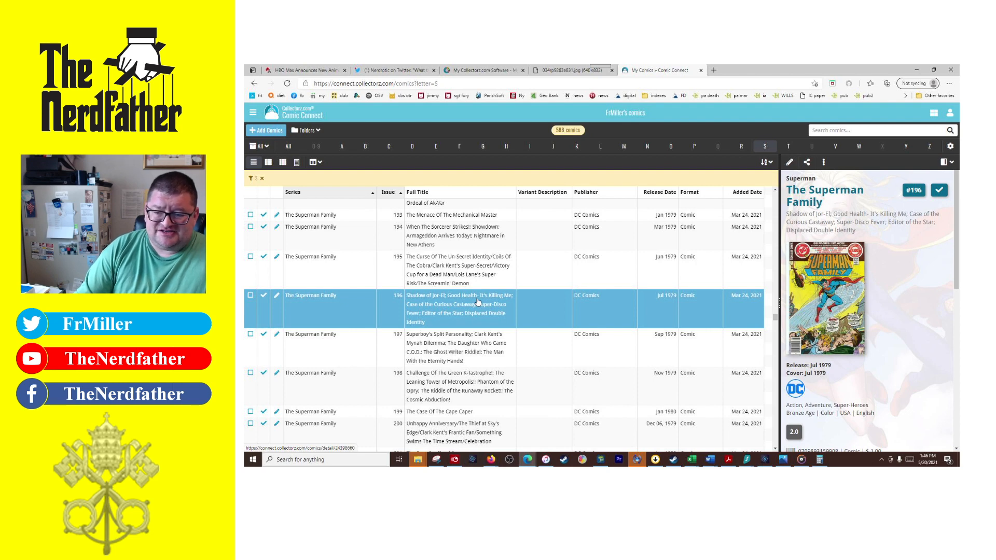
scroll("down", 3)
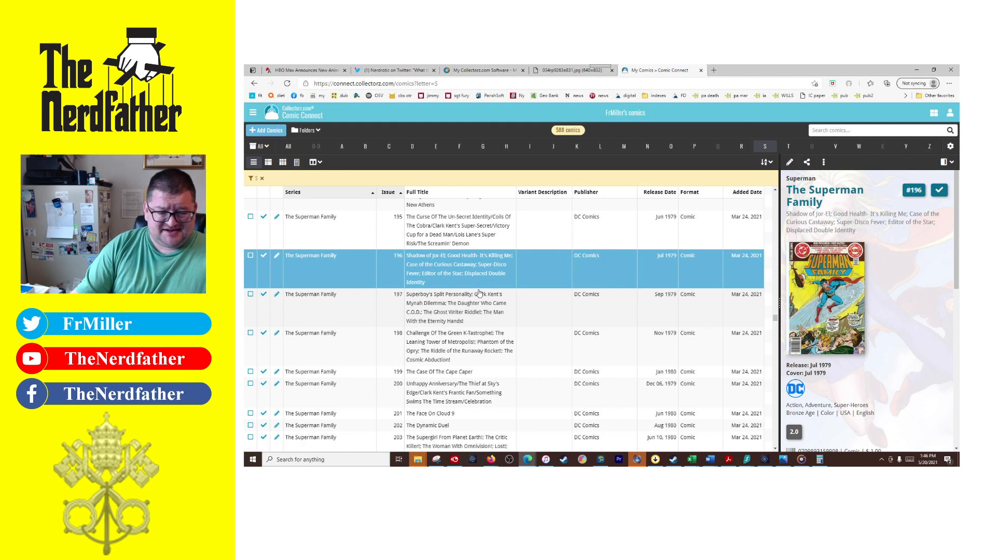
scroll("down", 3)
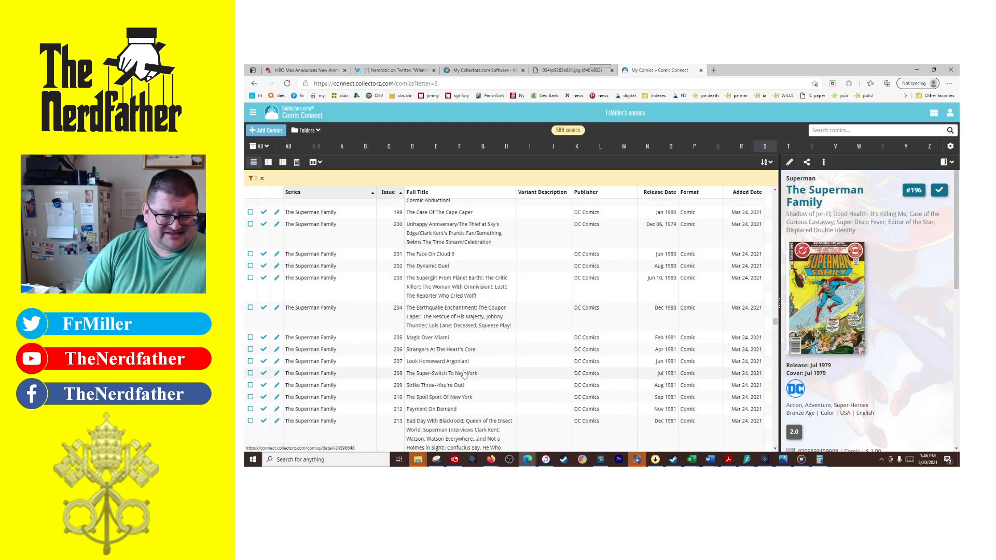
left_click(444, 373)
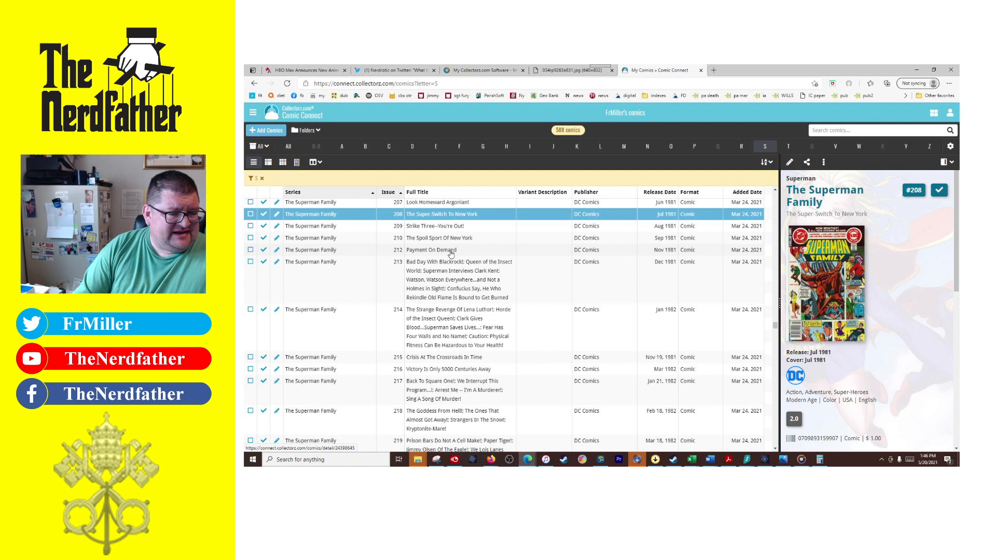
left_click(438, 238)
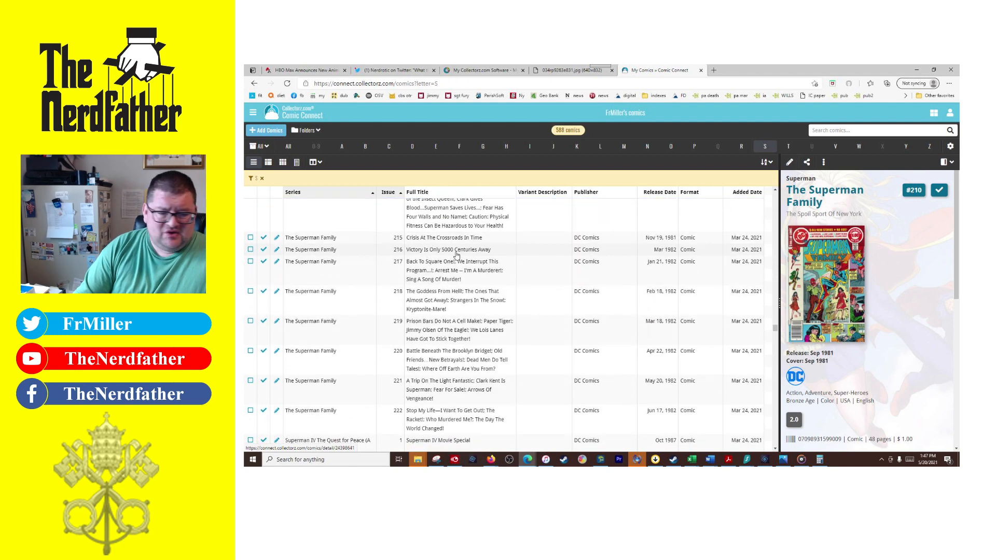
scroll("down", 3)
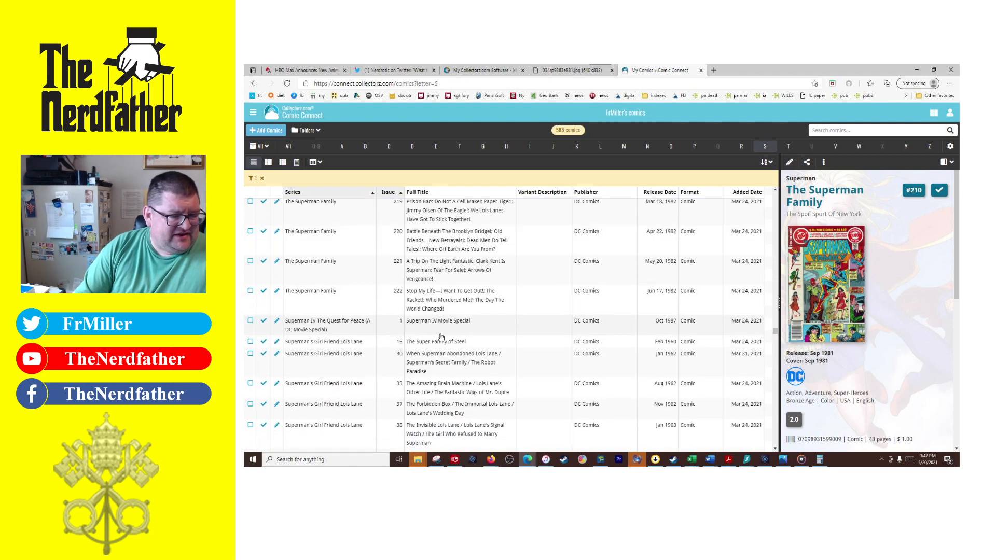
View the Superman IV Movie Special, then Superman's Girl Friend Lois Lane #15
left_click(439, 325)
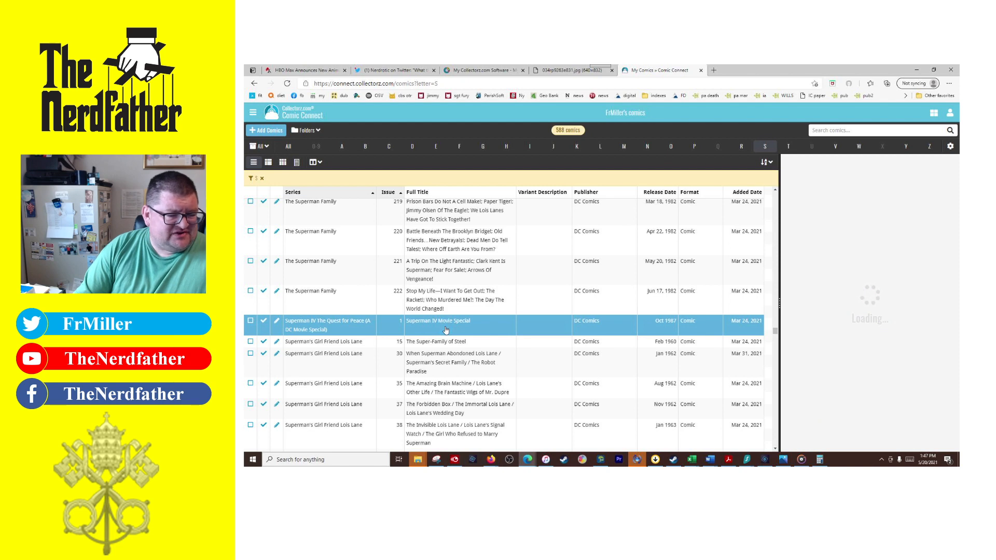
left_click(445, 325)
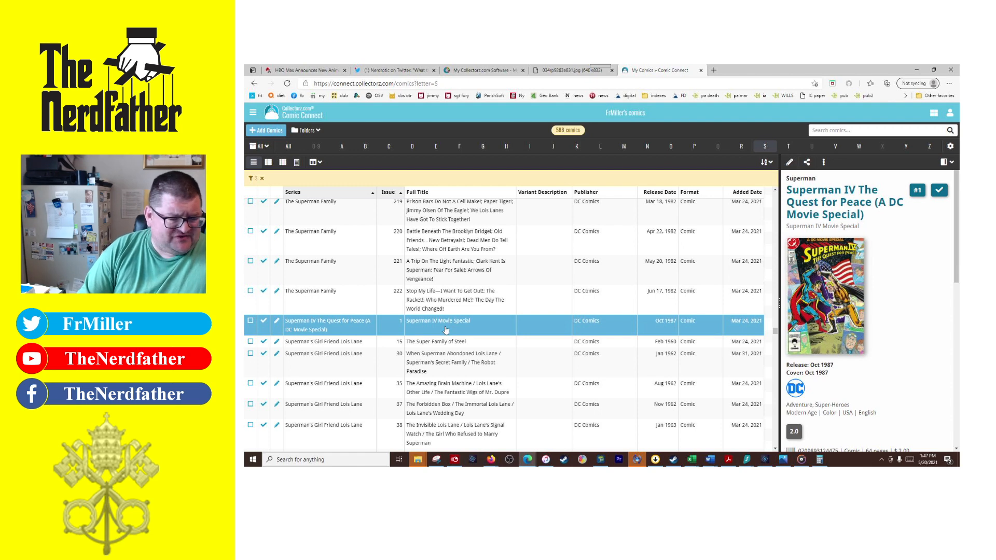
left_click(436, 341)
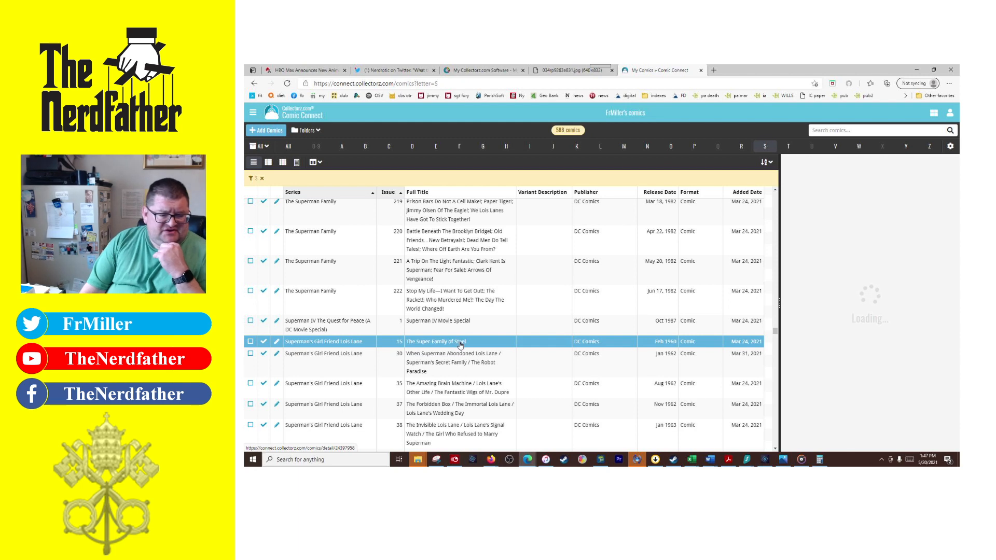
left_click(436, 342)
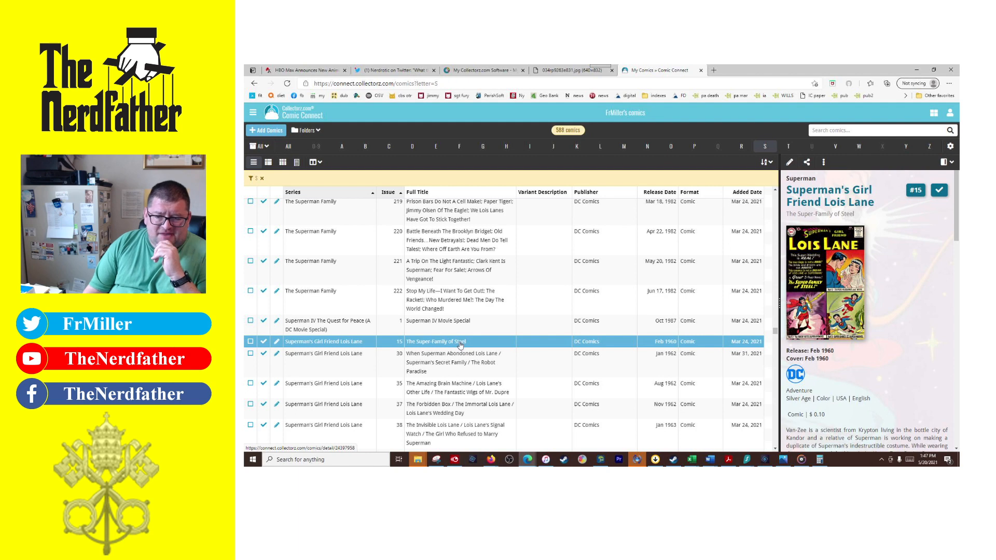
scroll("down", 3)
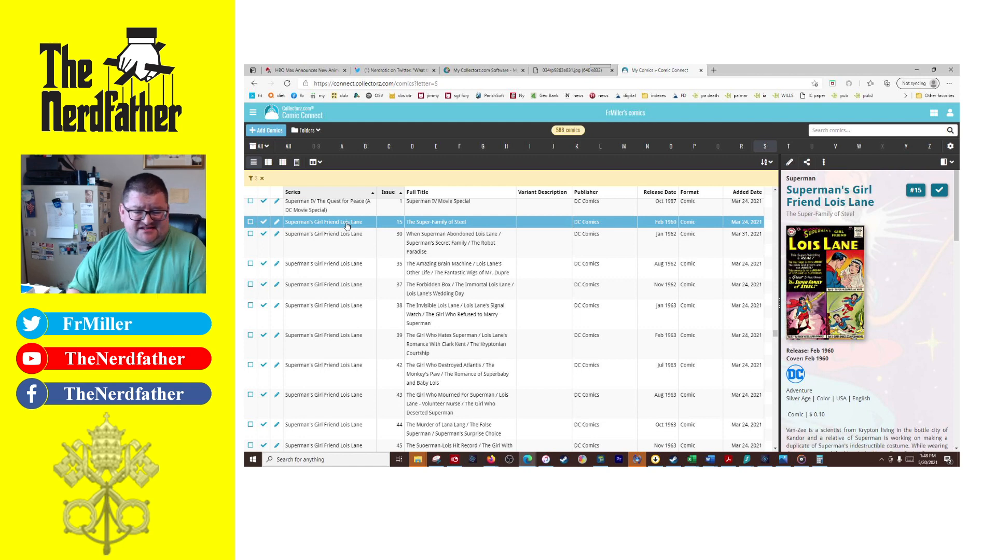
Preview Lois Lane issues #46 and #54
scroll("down", 3)
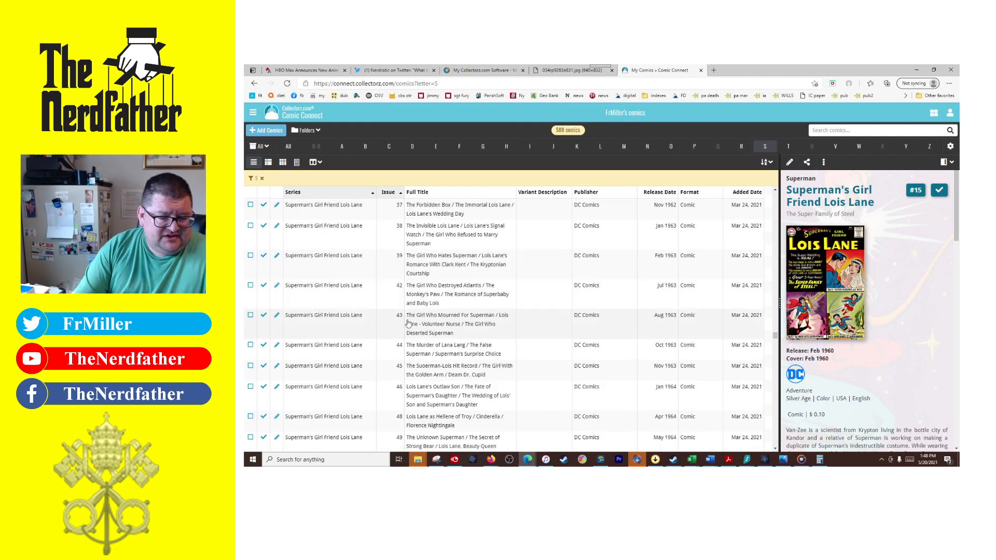
left_click(457, 316)
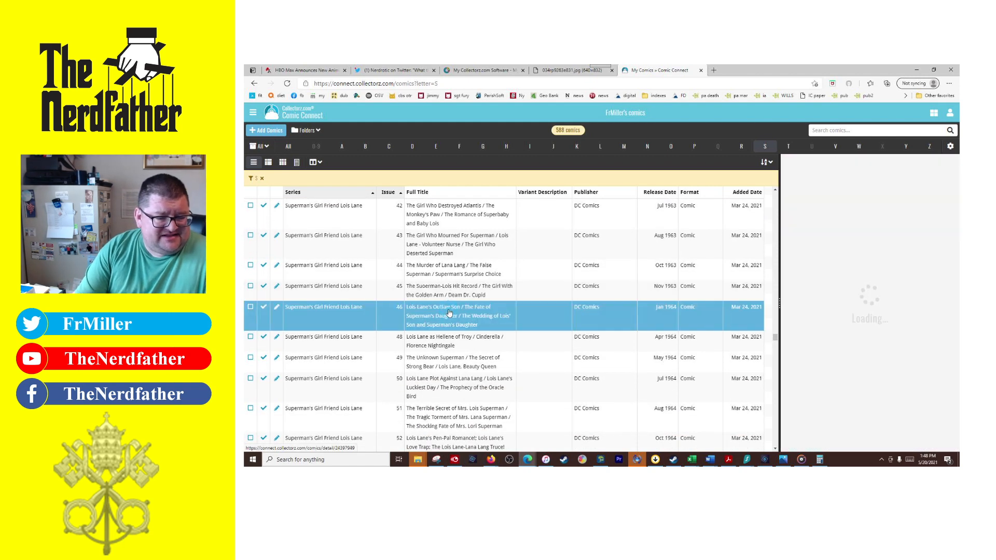
left_click(450, 316)
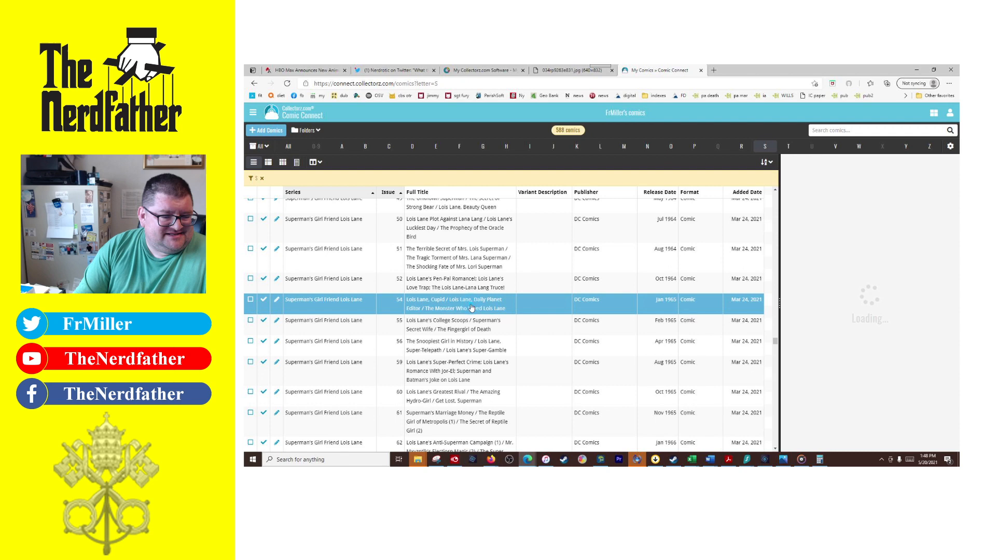
left_click(445, 303)
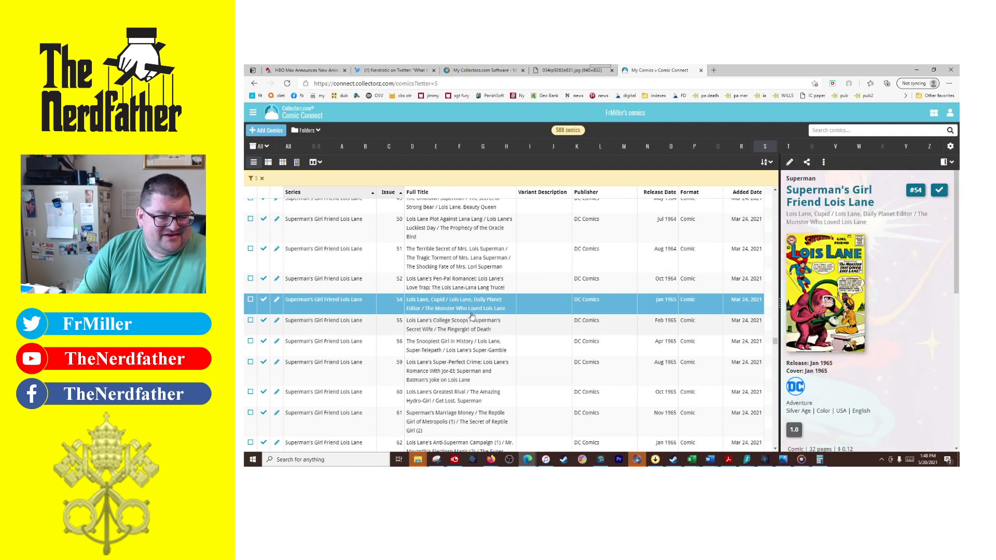
Preview Lois Lane #84 and #106, enlarging the I Am Curious (Black) cover
scroll("down", 3)
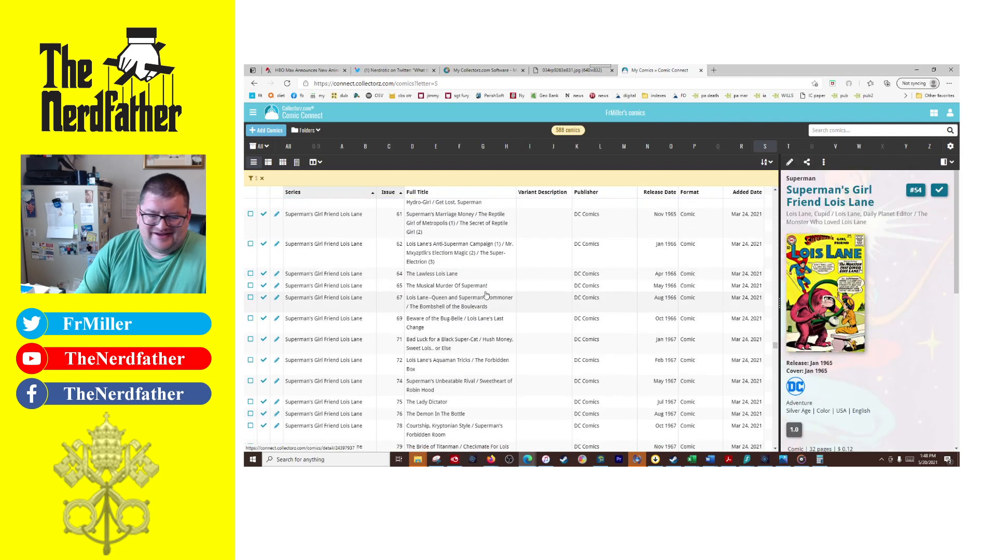
scroll("down", 3)
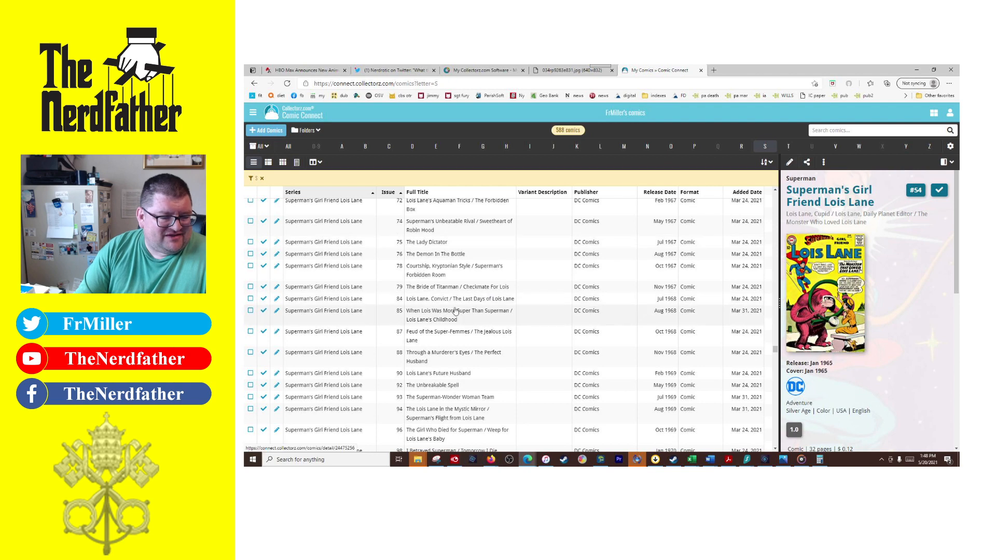
left_click(458, 299)
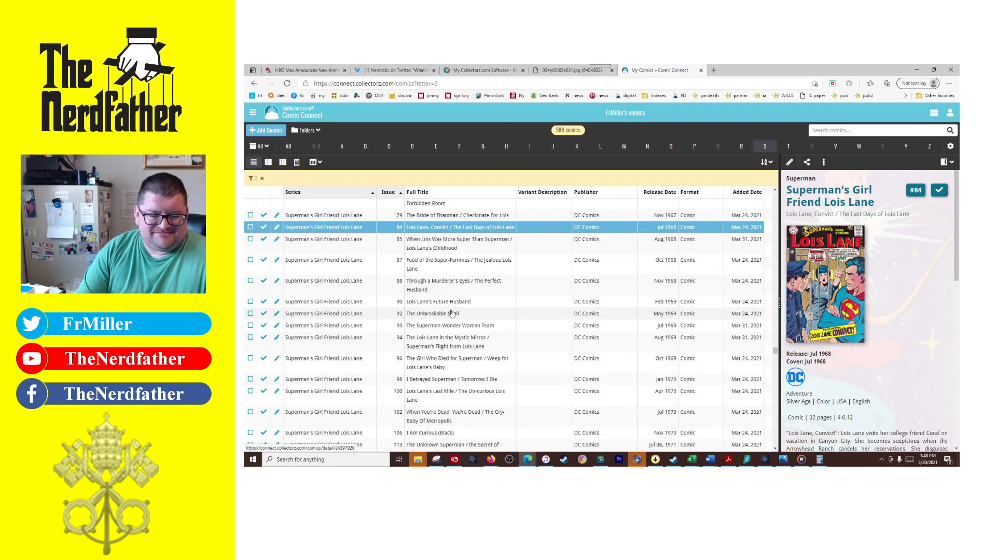
left_click(430, 345)
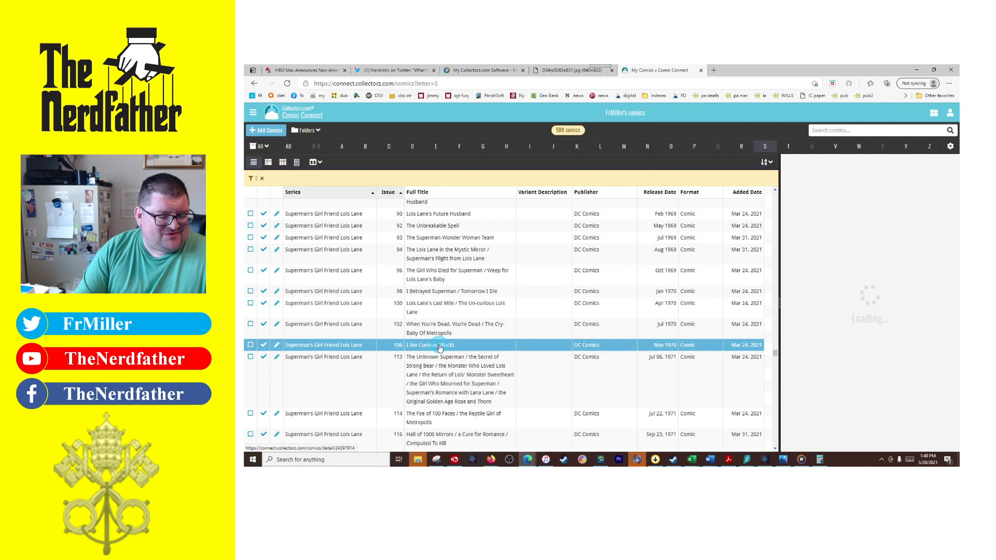
left_click(430, 344)
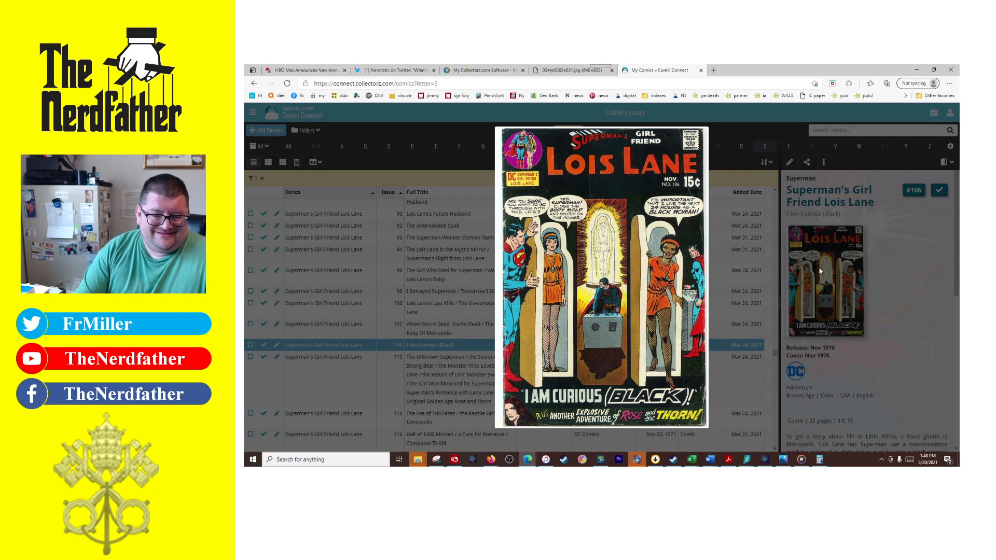
mouse_move(875, 356)
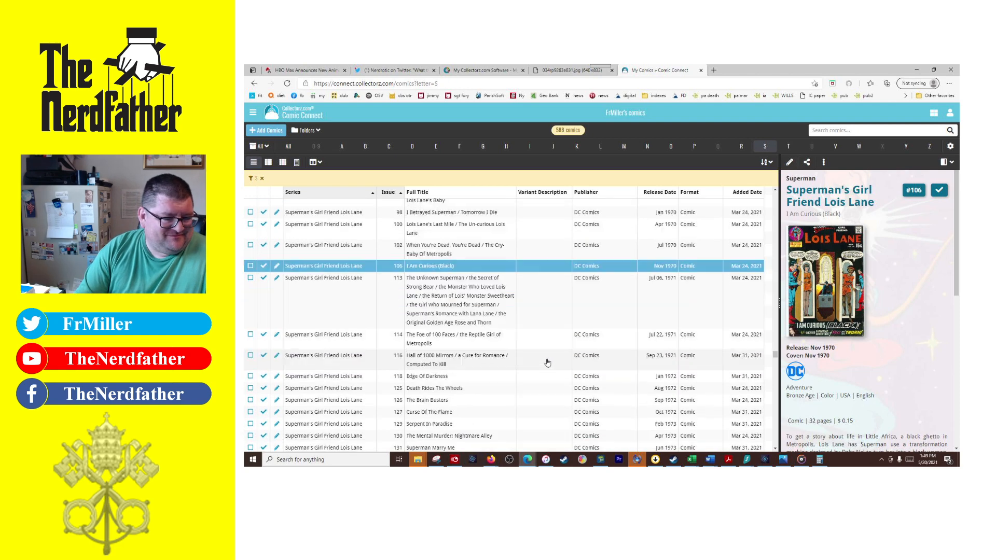
scroll("down", 3)
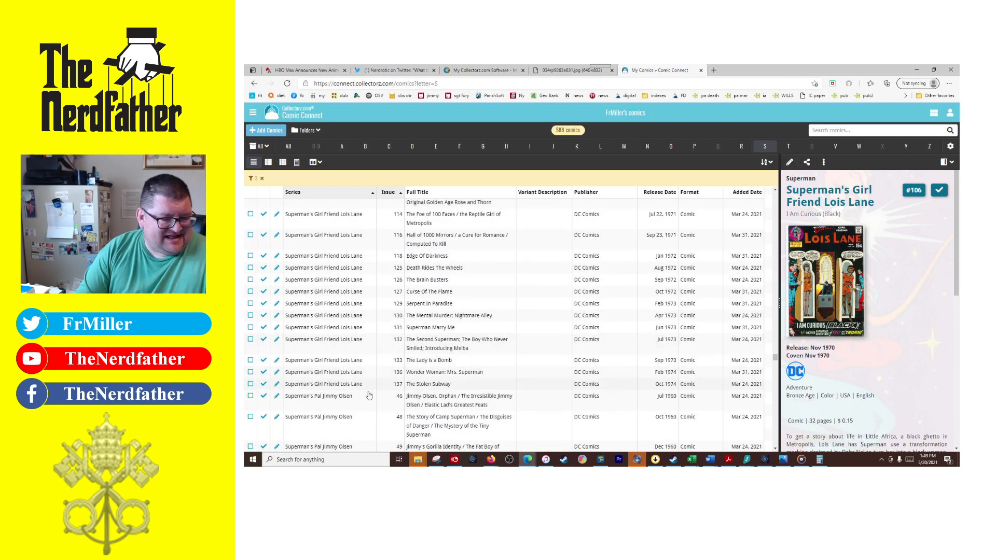
Preview Jimmy Olsen #48, #80 and The Wrongo Superman
scroll("down", 3)
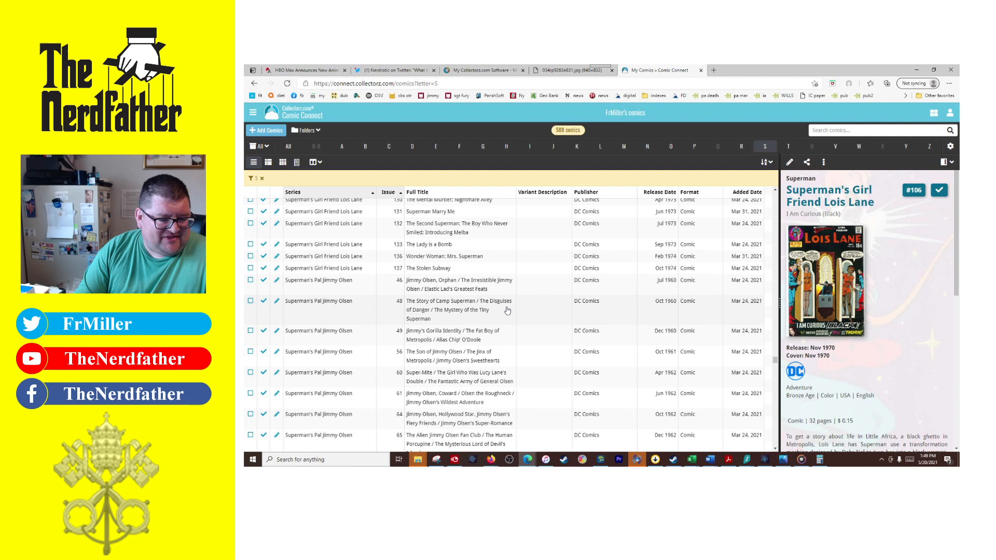
left_click(455, 305)
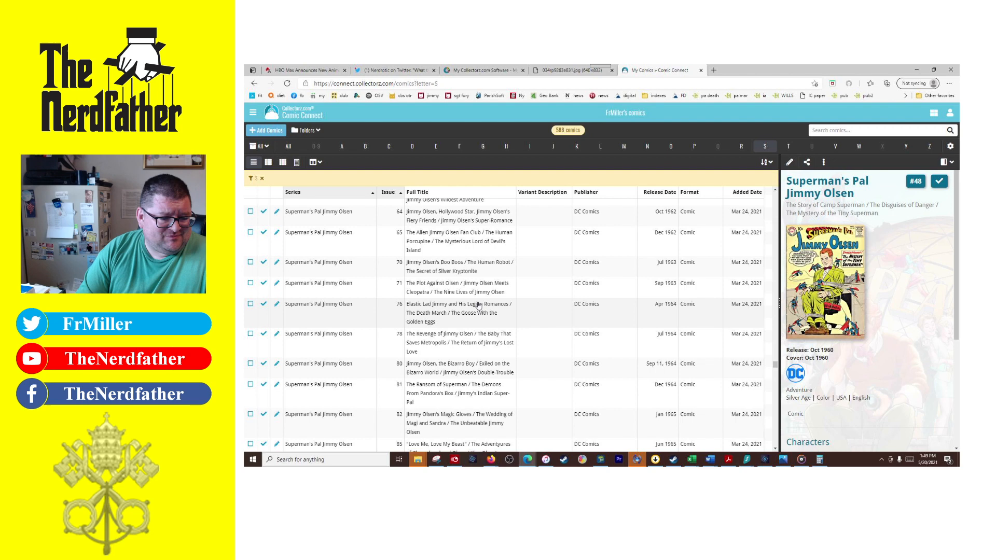
left_click(458, 368)
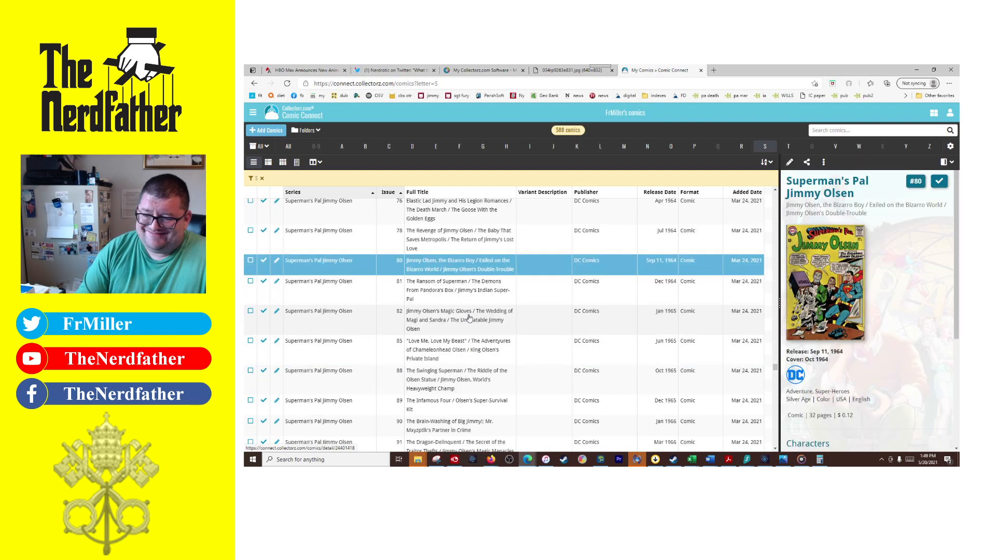
scroll("down", 3)
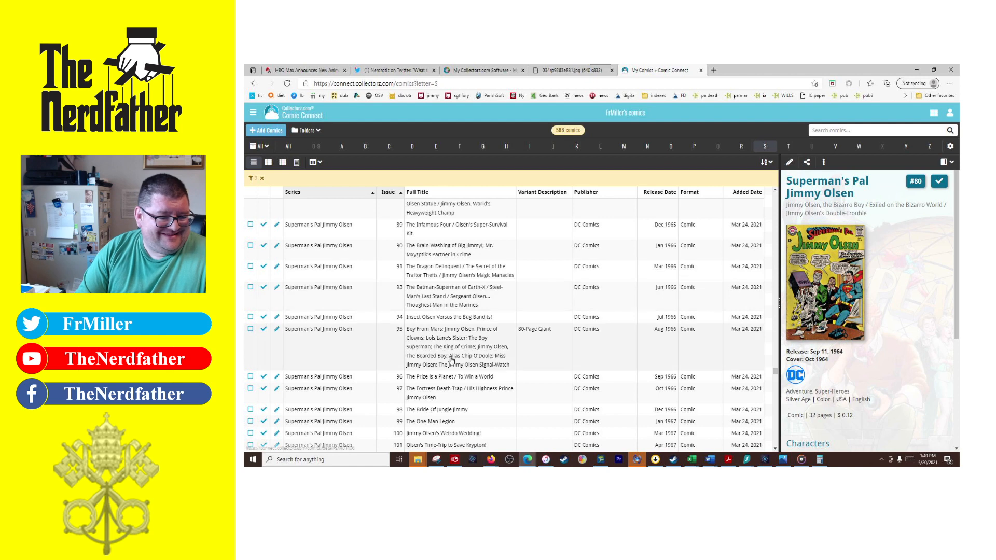
scroll("down", 3)
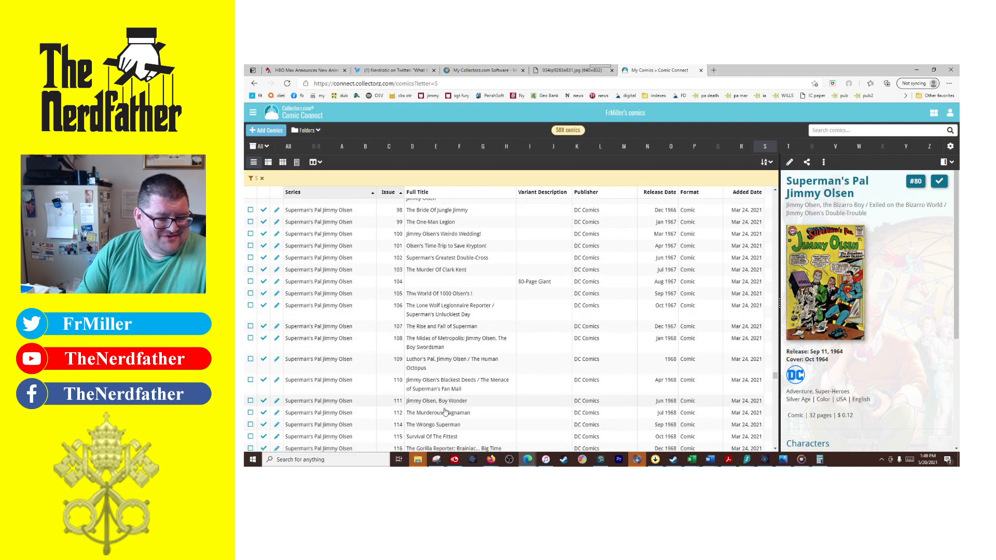
left_click(434, 424)
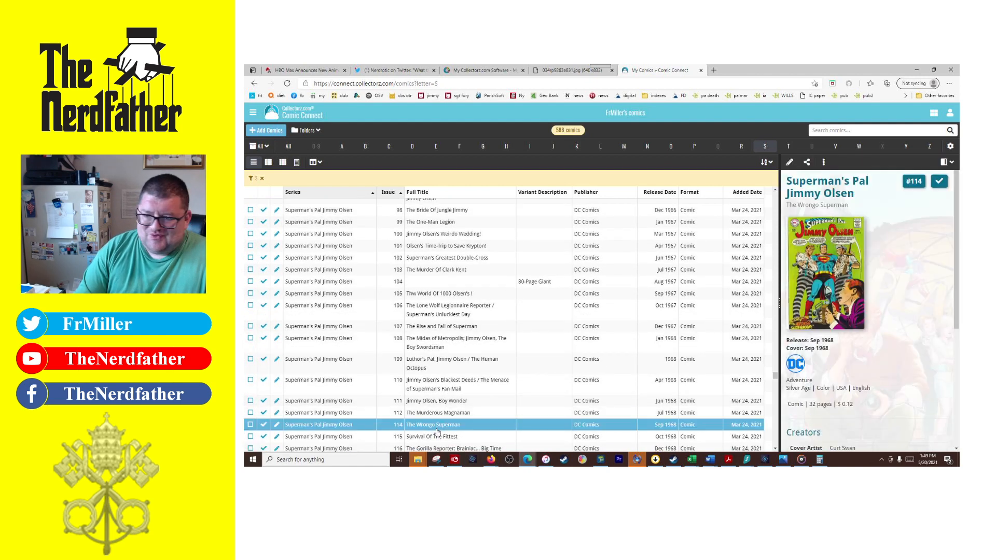
Preview Murder In Metropolis, Last Jump Of A Skyjacker, Lotus Creatures, then Superman #151
scroll("down", 3)
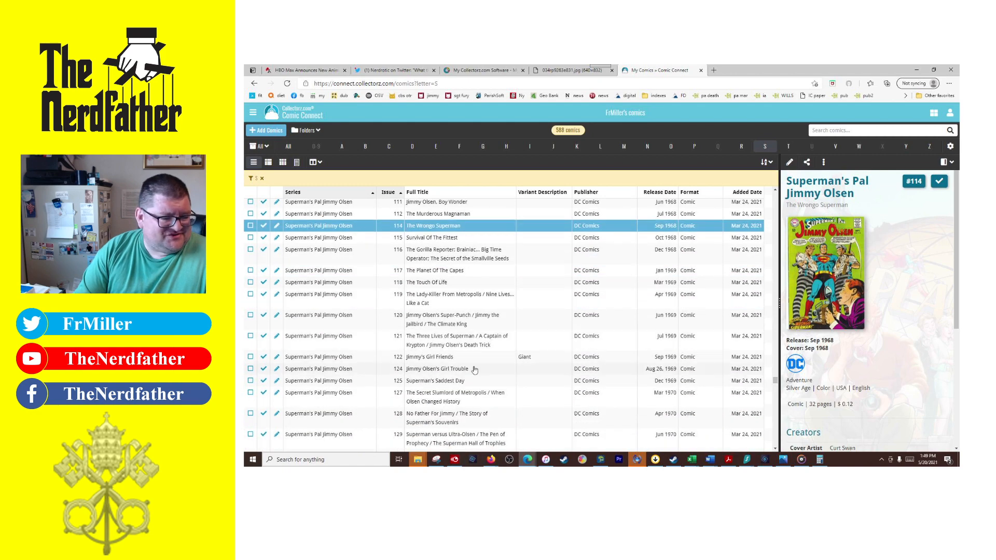
scroll("down", 3)
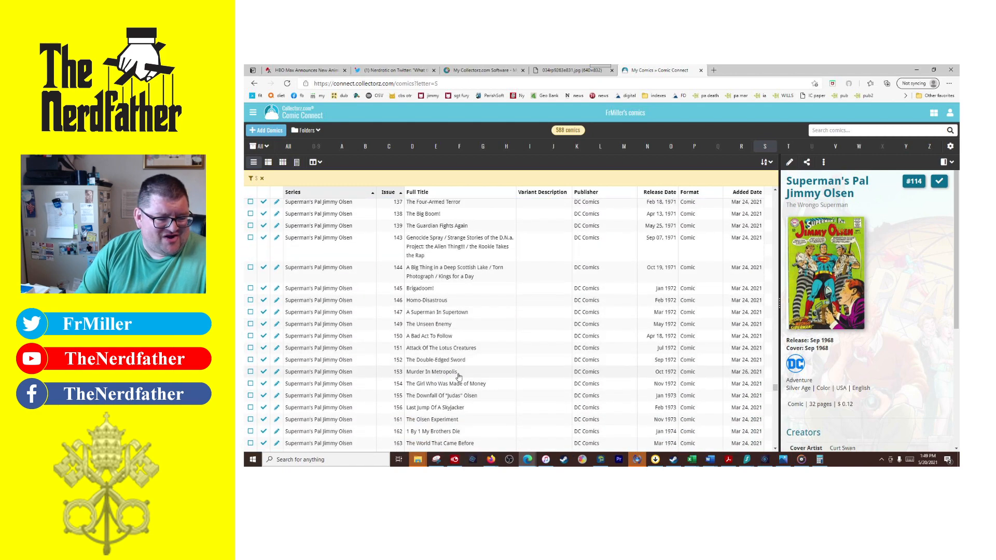
left_click(433, 372)
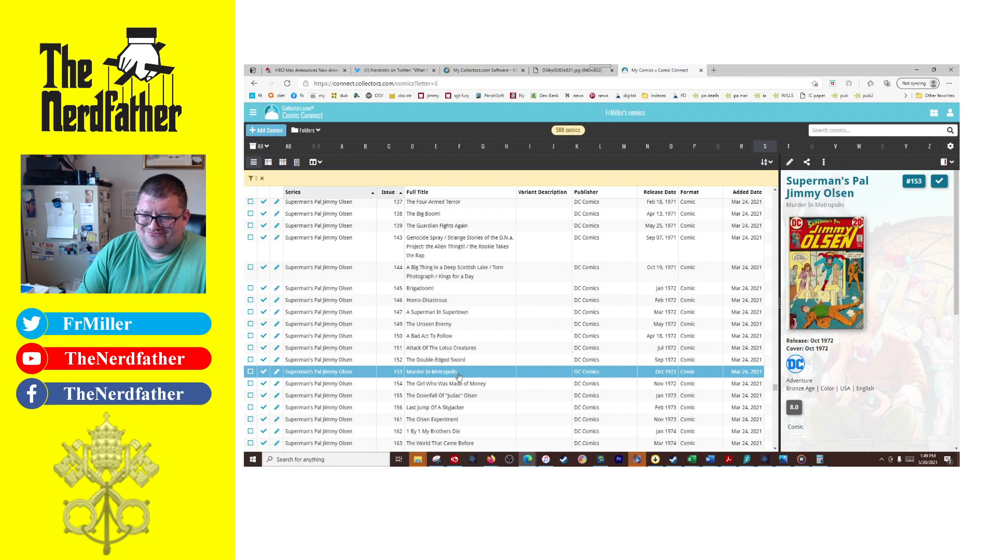
scroll("down", 3)
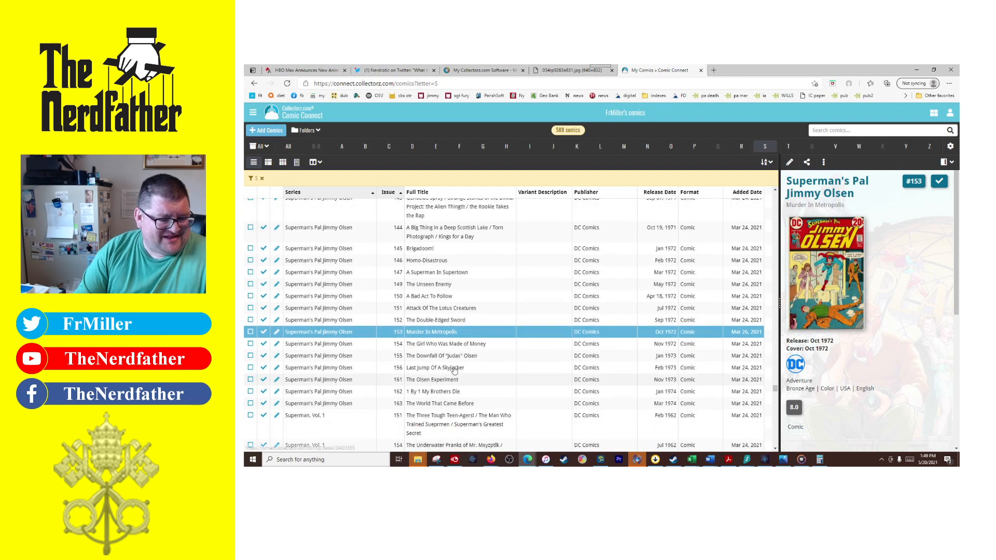
left_click(436, 367)
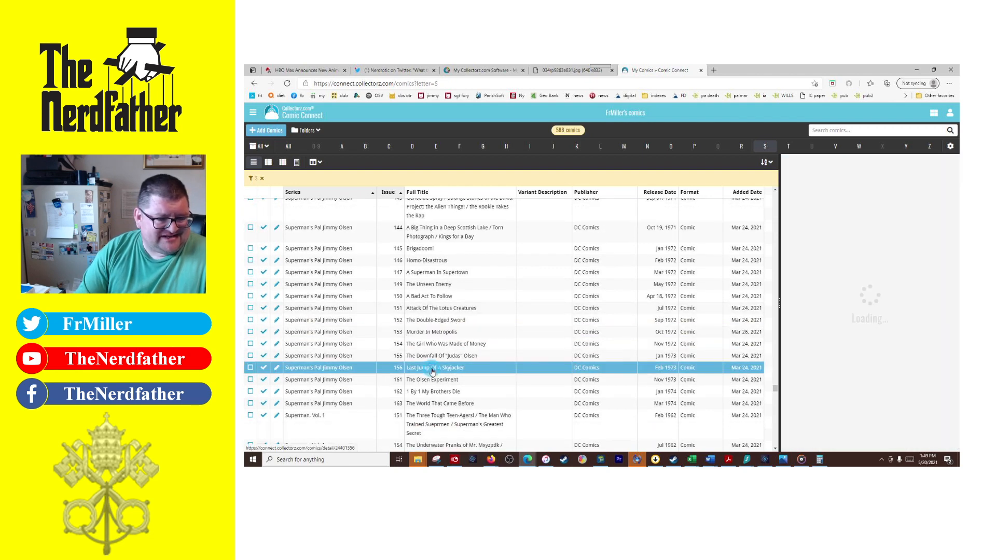
left_click(435, 368)
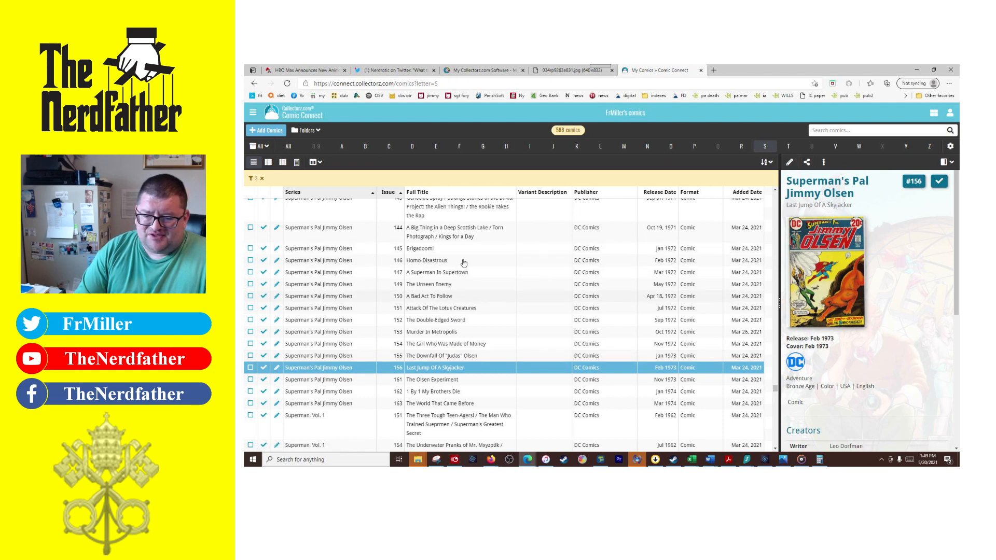
left_click(441, 308)
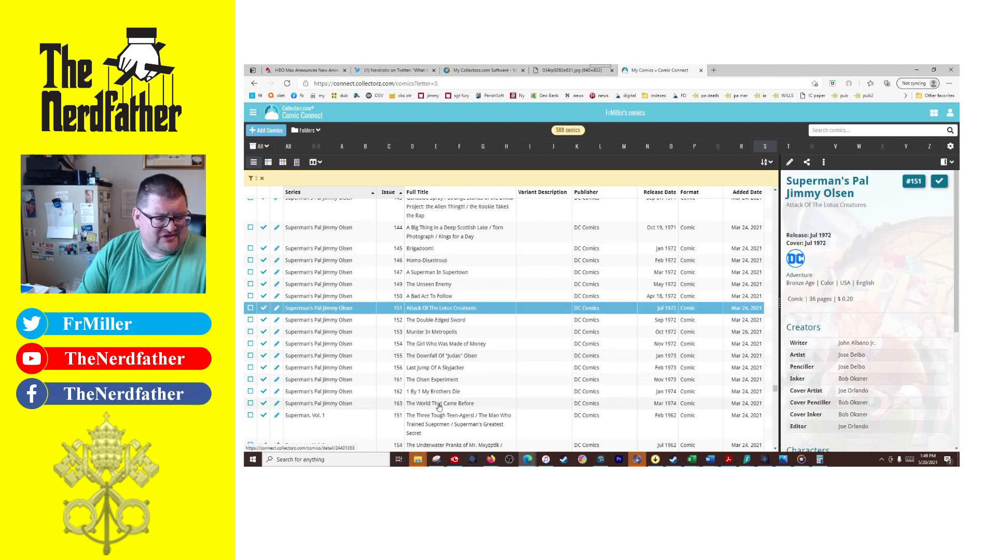
left_click(439, 404)
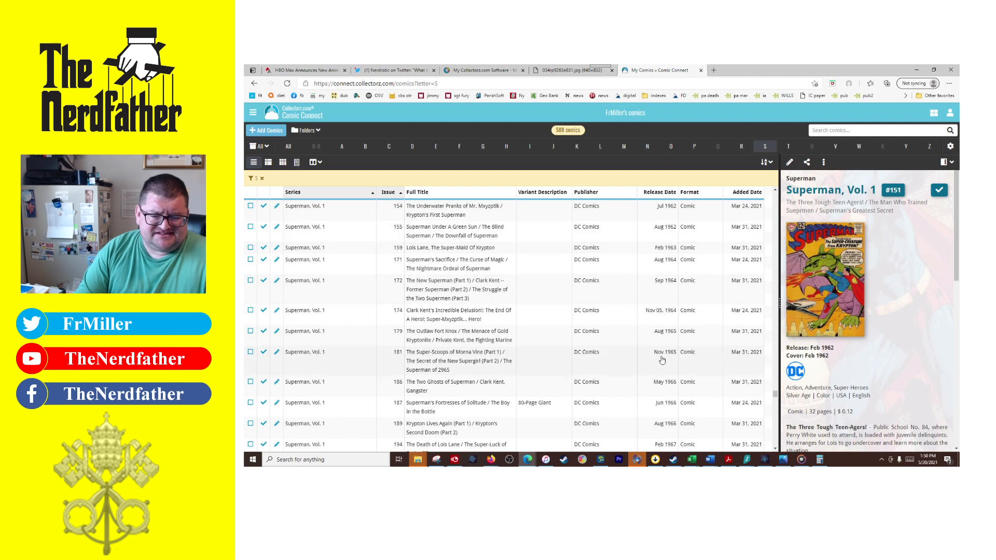
Preview The Death of Lois Lane, then scroll to Superman, Vol. 4 #1A
scroll("down", 3)
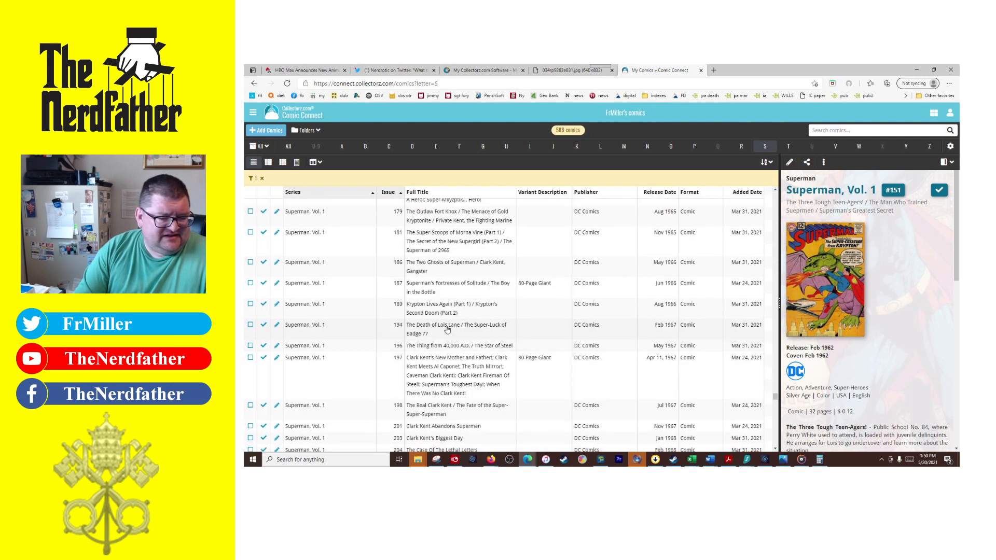
left_click(457, 329)
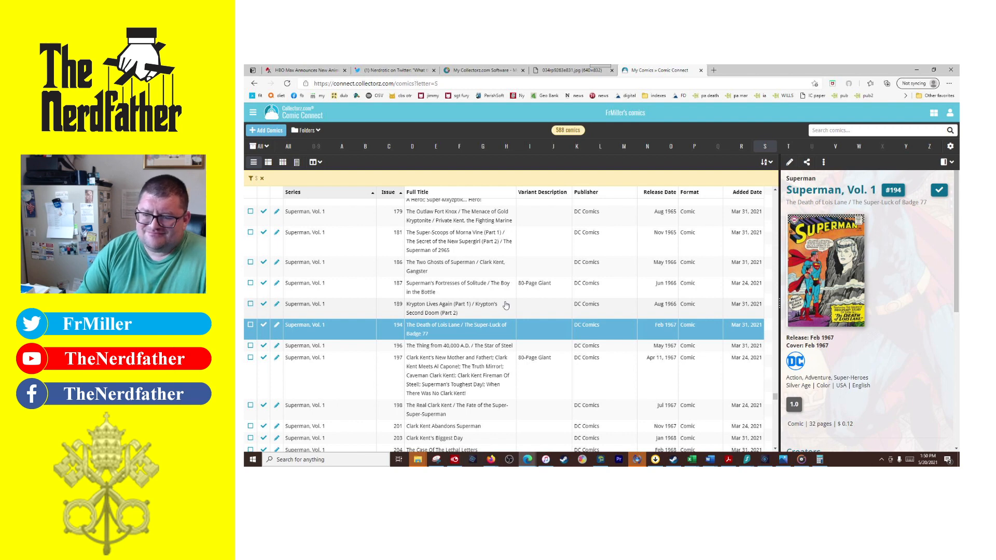
scroll("down", 3)
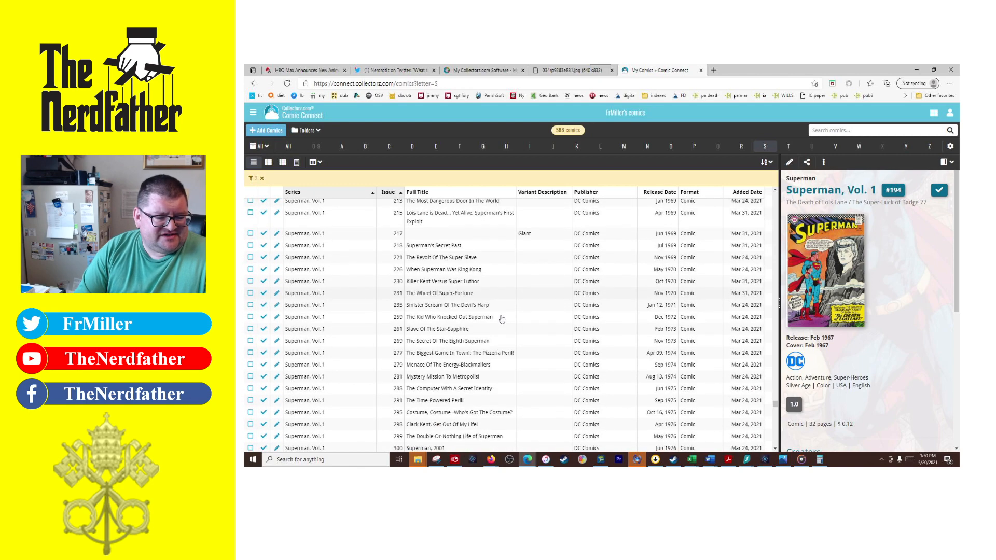
scroll("down", 3)
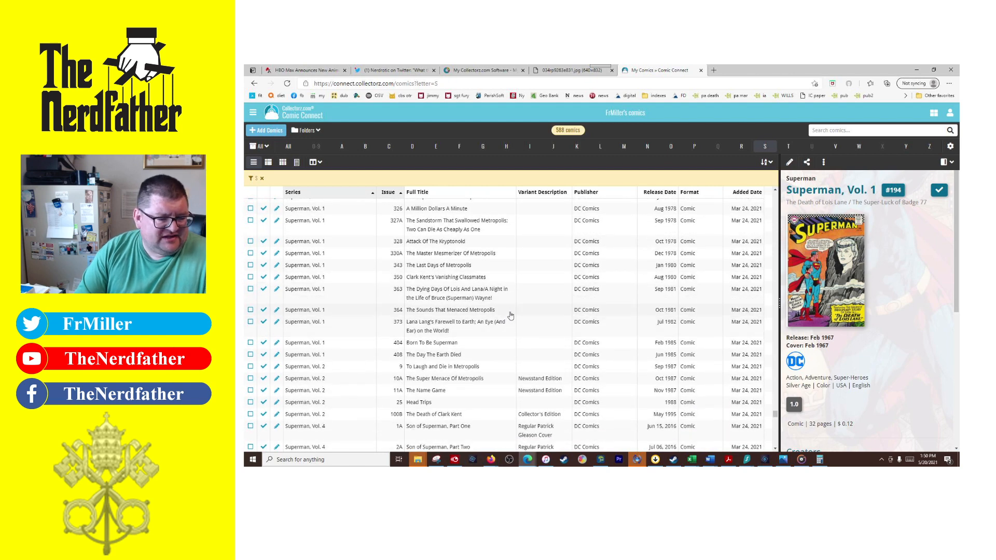
scroll("down", 3)
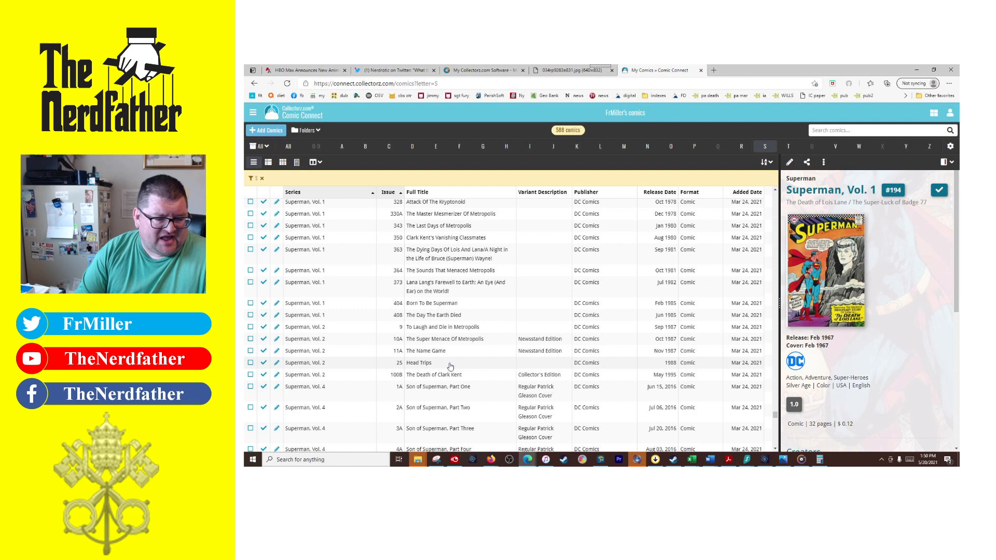
mouse_move(424, 390)
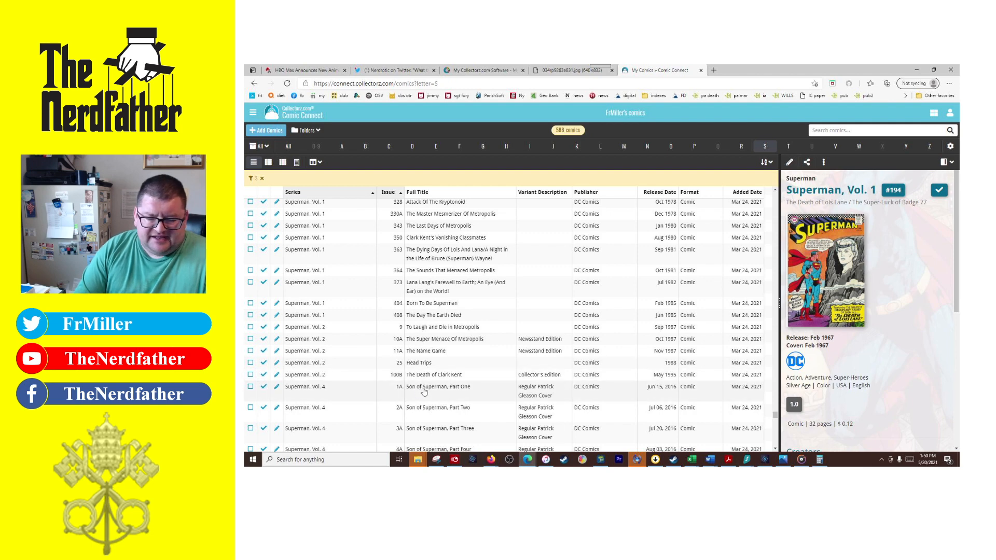
left_click(438, 388)
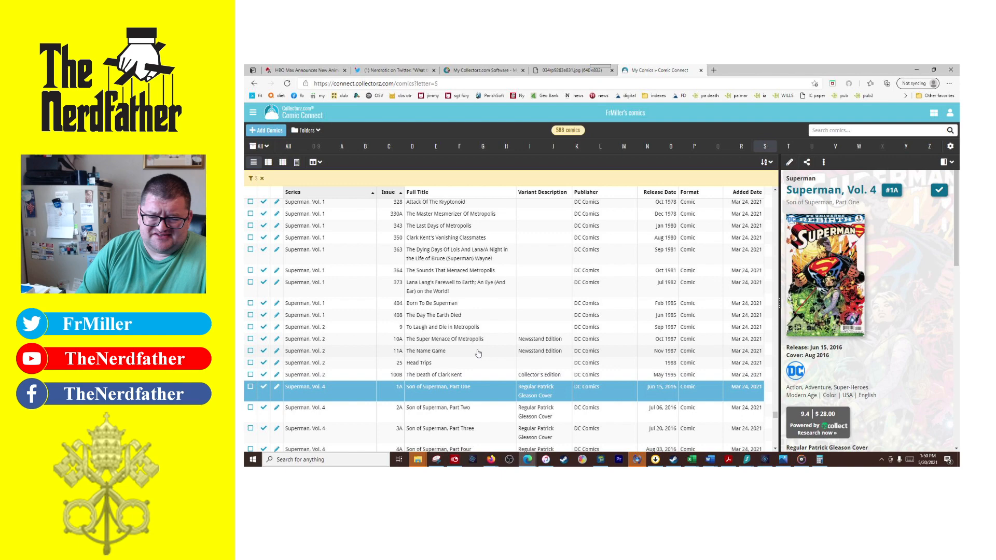
Scroll to the list end and preview Superman: Rebirth and Up In The Sky #4
scroll("down", 3)
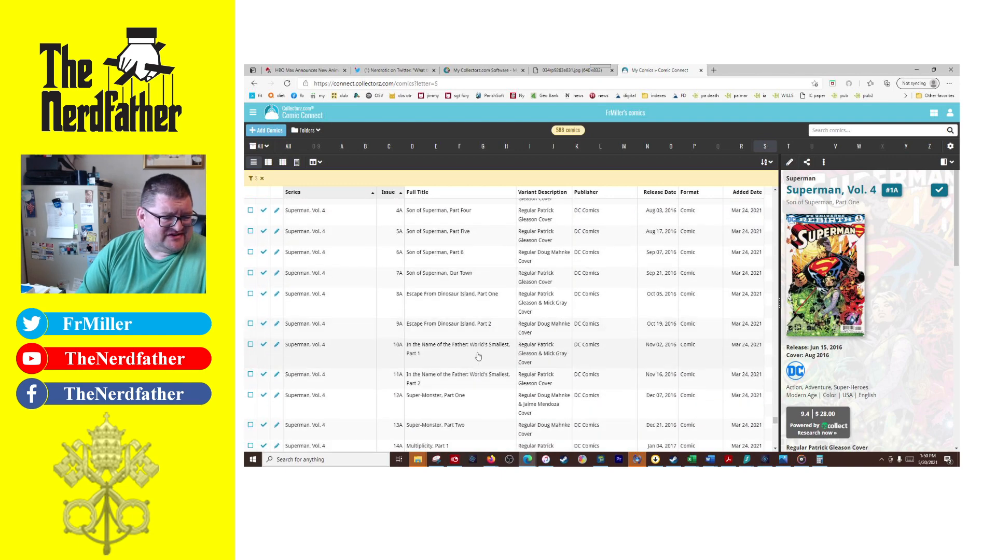
scroll("down", 3)
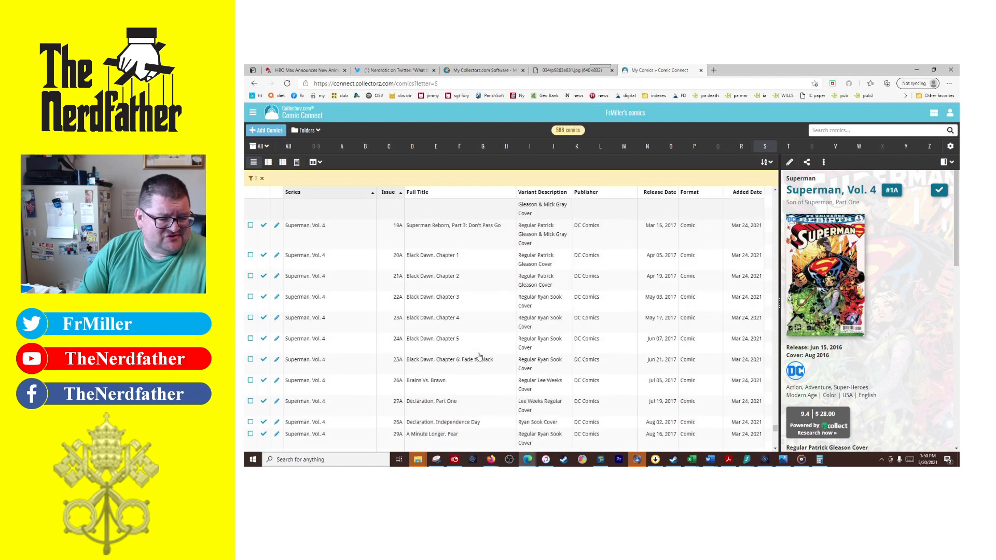
scroll("down", 3)
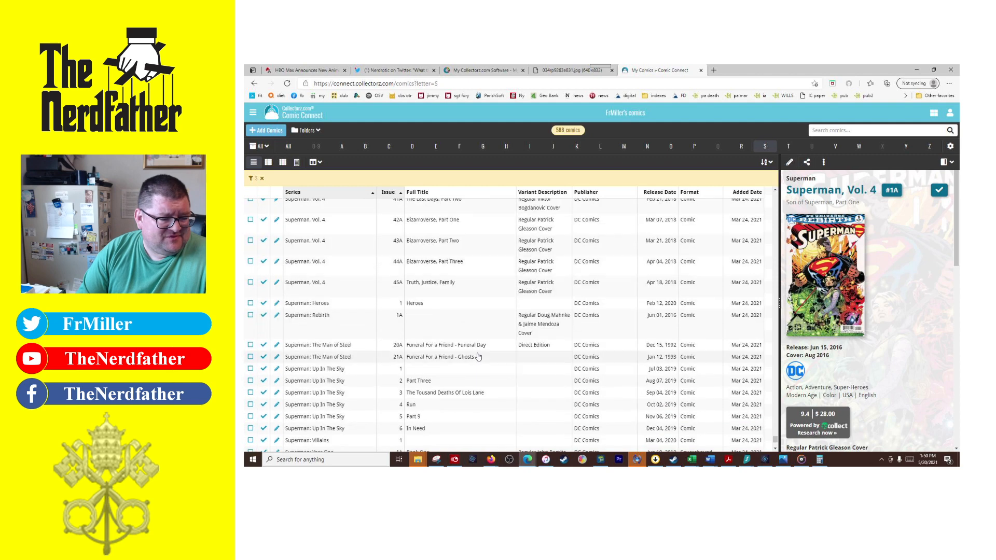
left_click(308, 277)
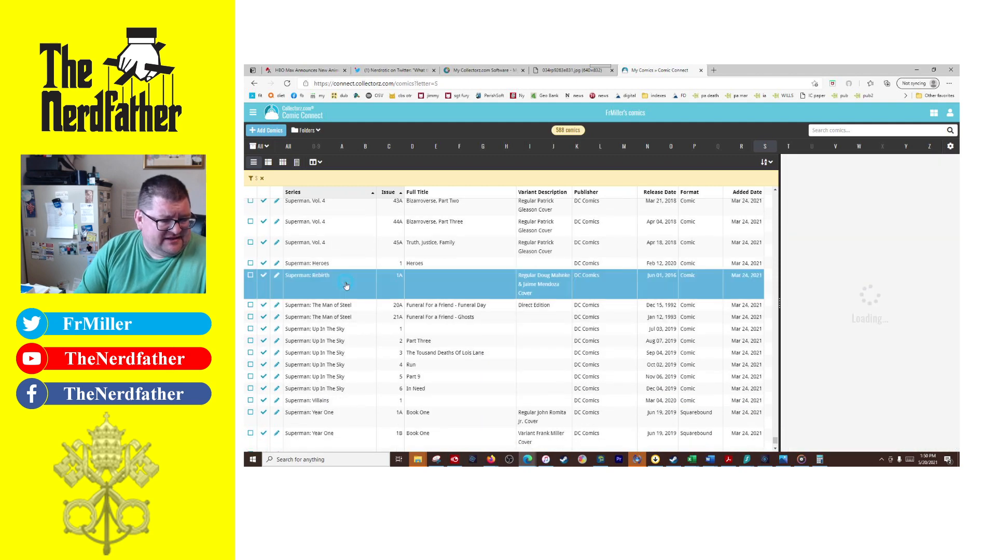
left_click(309, 275)
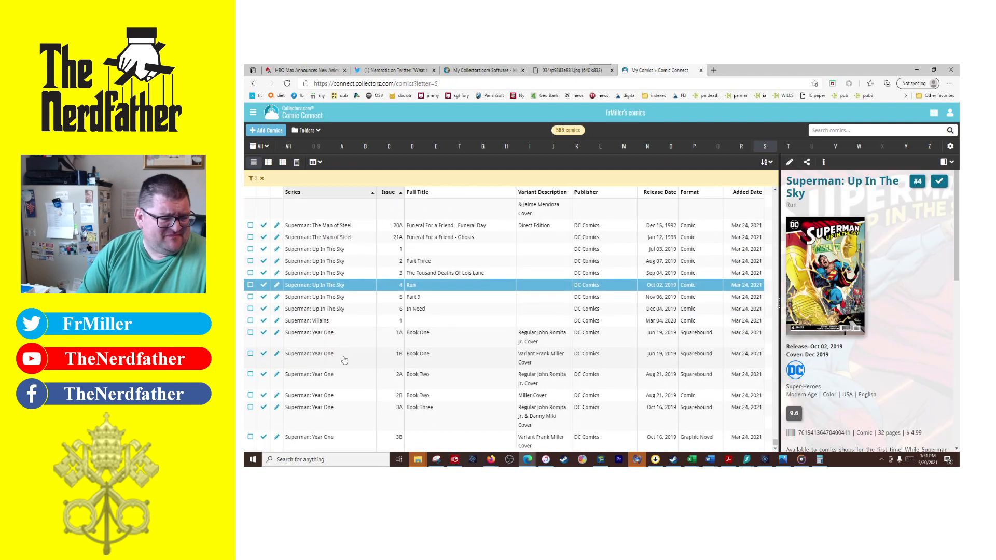
Preview Superman: Year One #1B, #1A and #2B, then return to the article
left_click(337, 356)
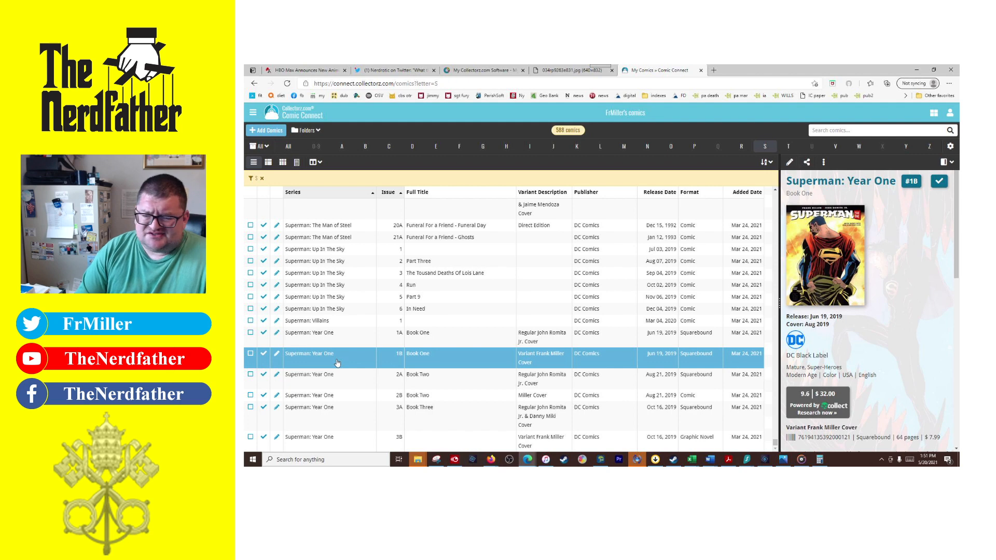
mouse_move(346, 371)
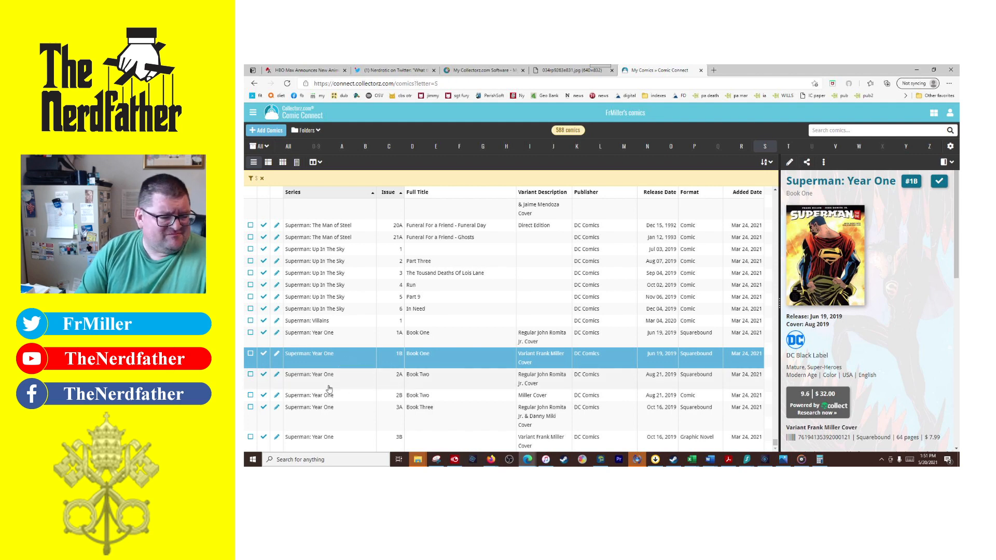
left_click(309, 333)
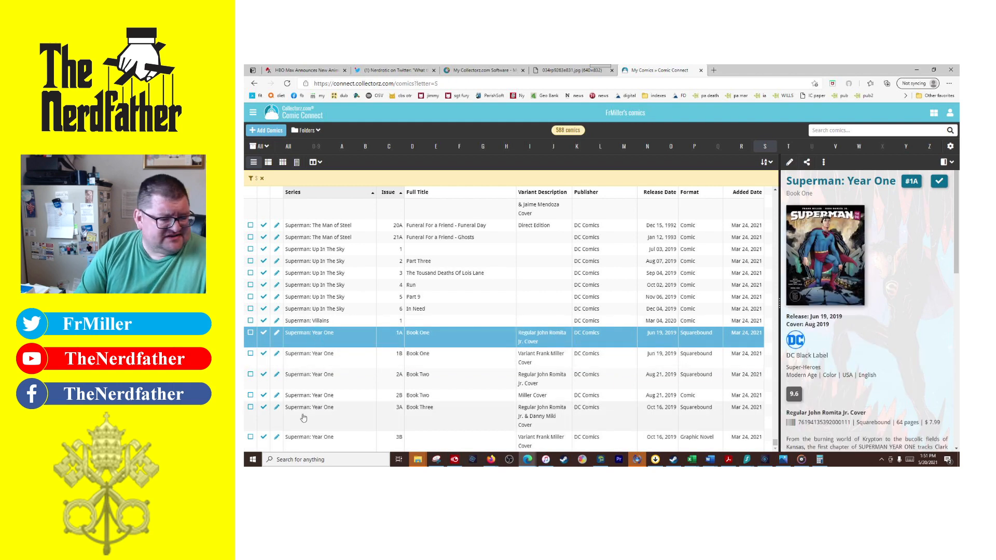
left_click(331, 394)
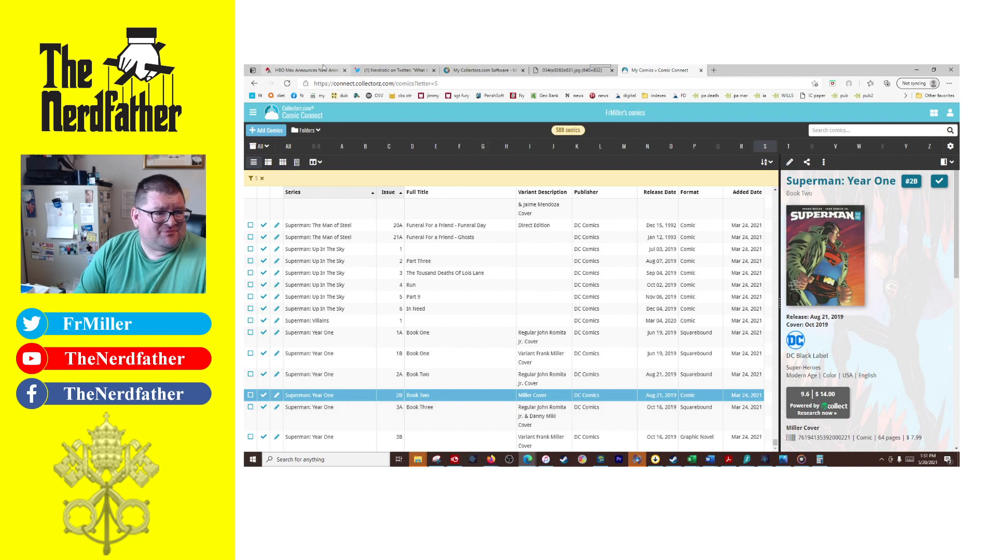
left_click(305, 70)
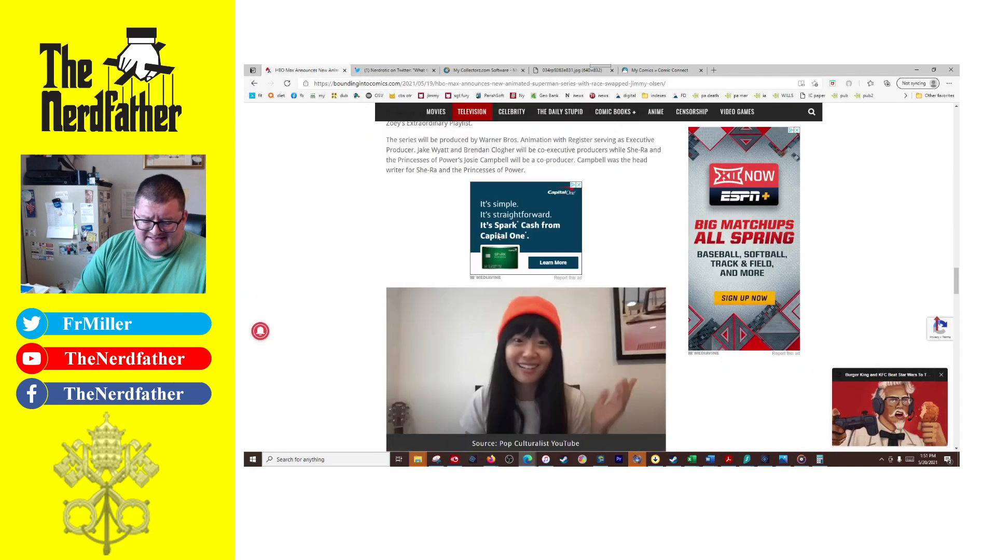
scroll("down", 3)
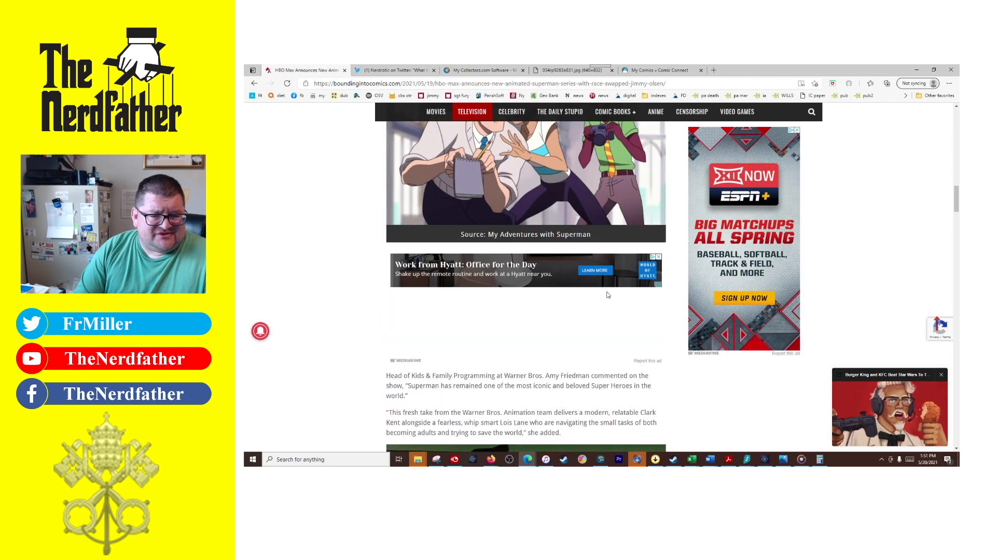